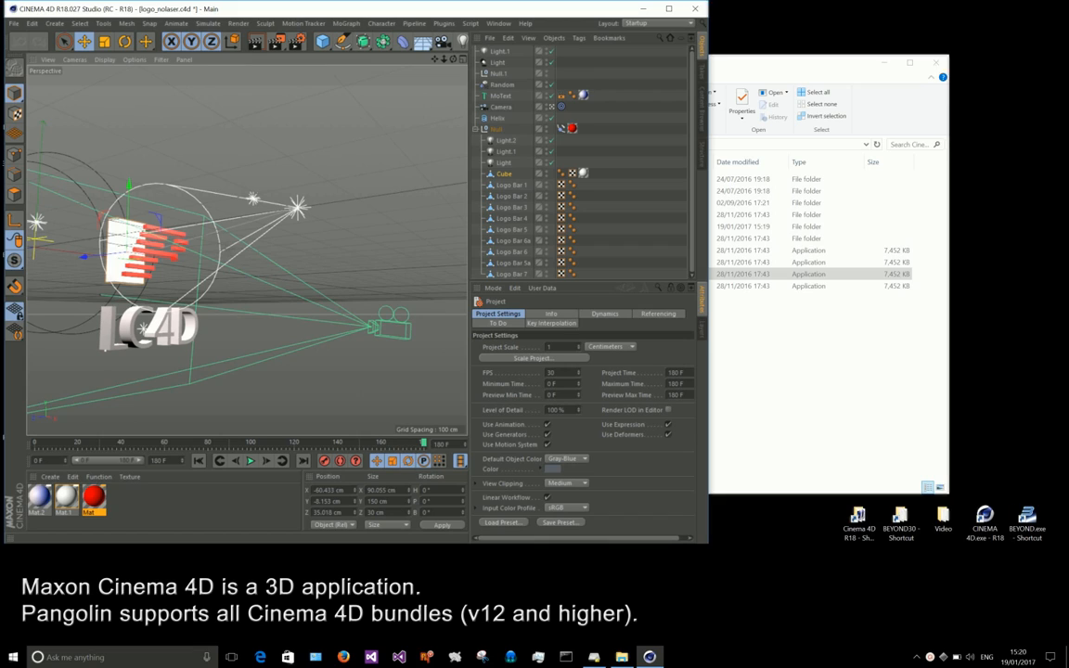
pyautogui.moveTo(191, 322)
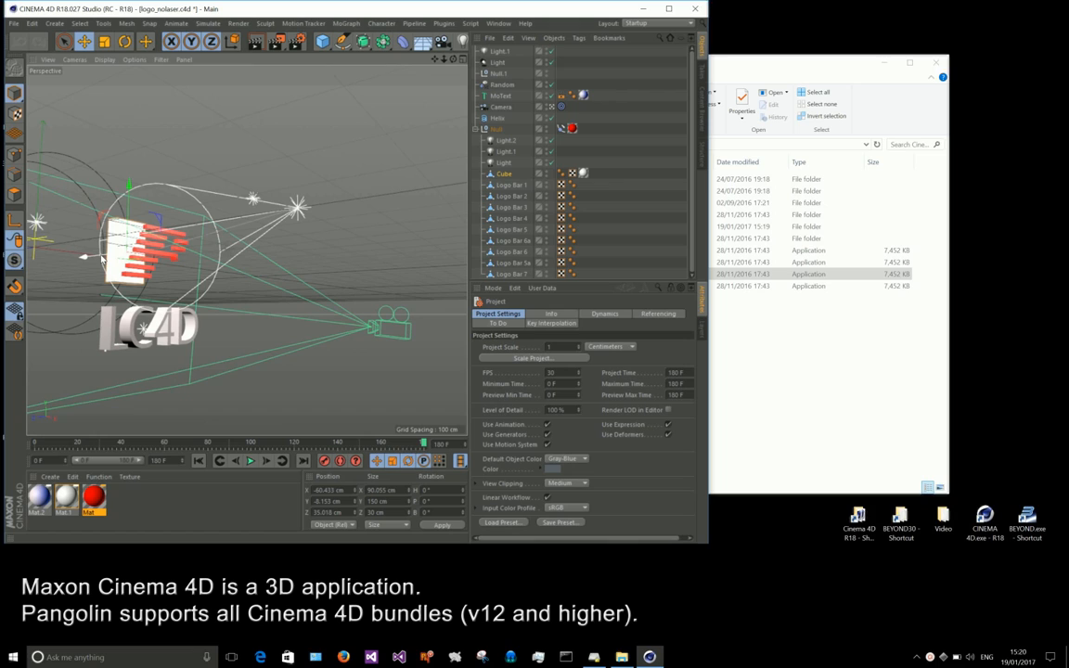
# Inspect the spotlight and camera in four-view layout, then preview the logo animation from the start
pyautogui.click(501, 96)
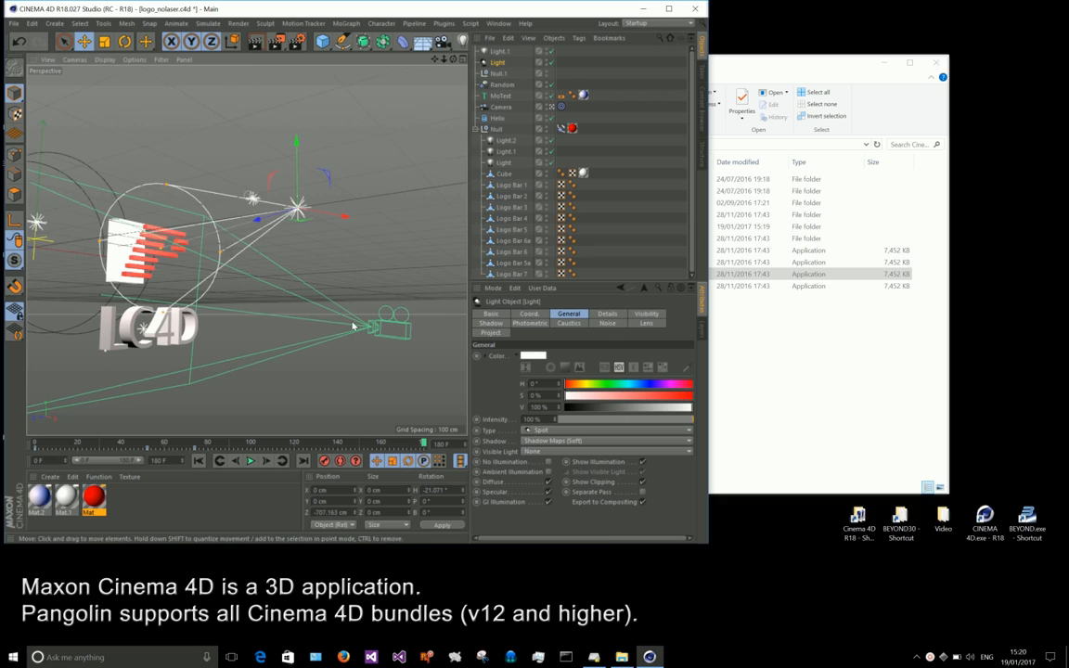
pyautogui.click(502, 107)
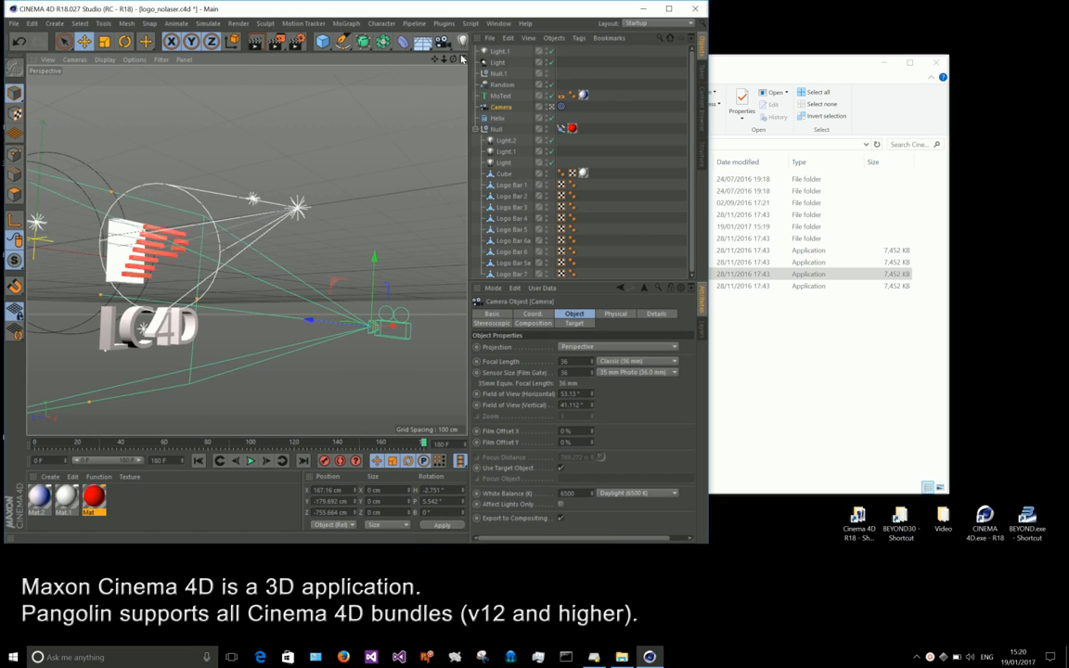
pyautogui.click(462, 60)
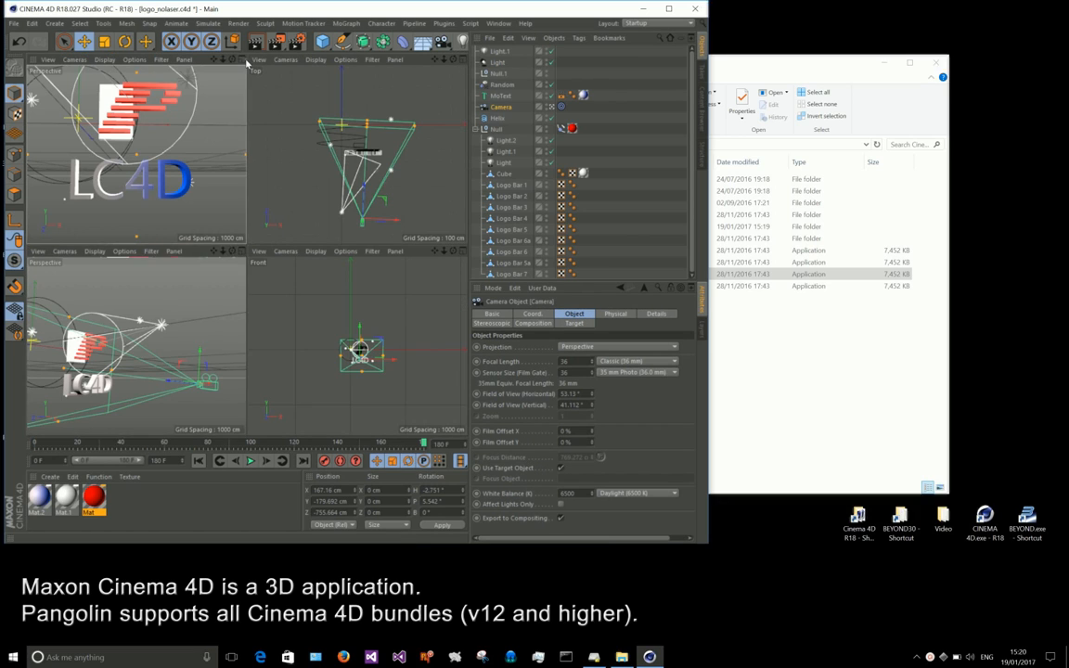
pyautogui.click(200, 461)
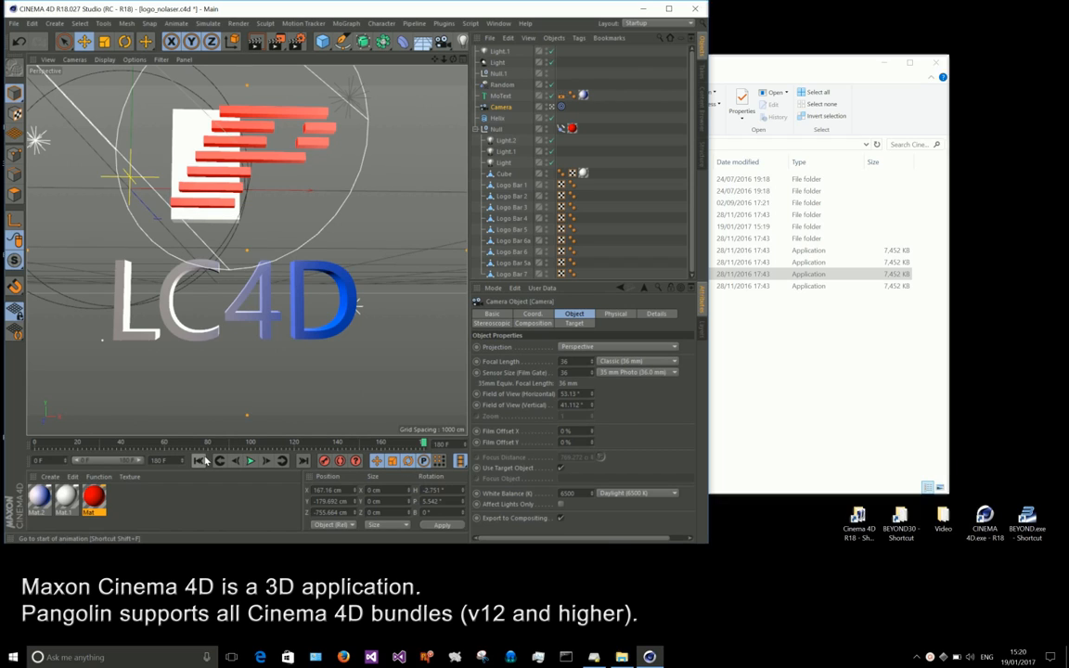
pyautogui.click(250, 460)
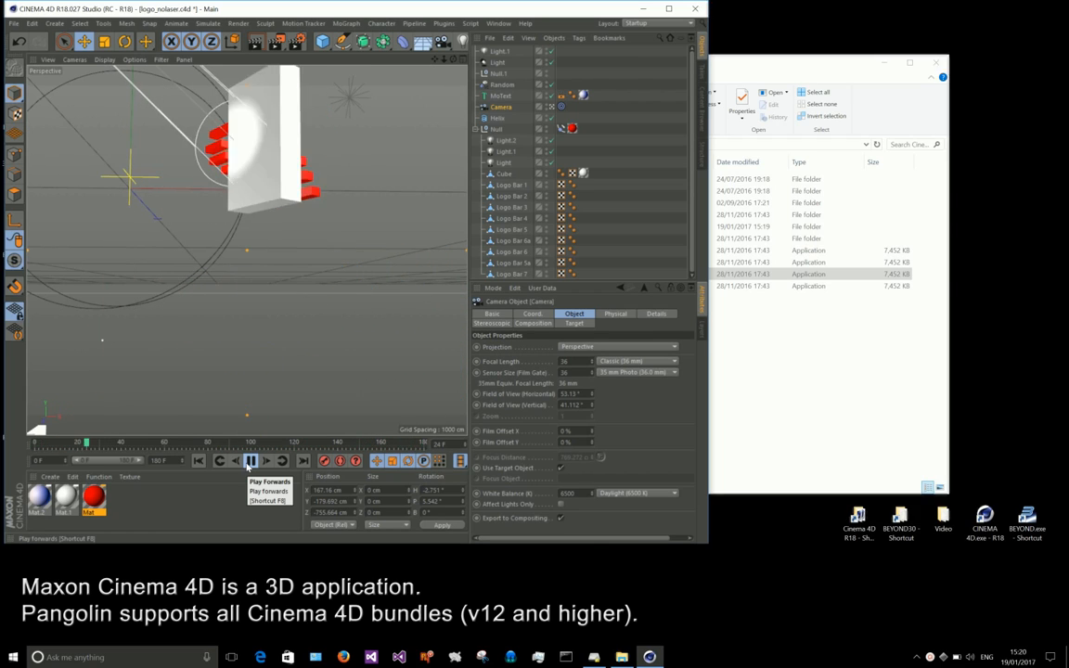
pyautogui.click(250, 461)
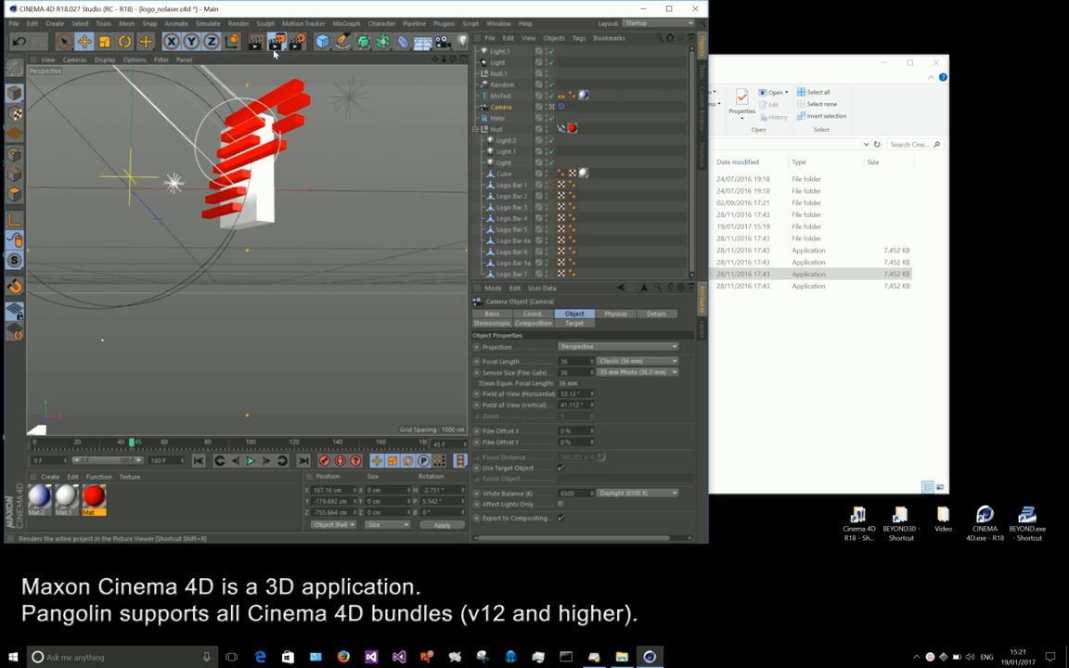
# Render all 180 frames of the LC4D logo animation and play them back in the Picture Viewer
pyautogui.click(277, 42)
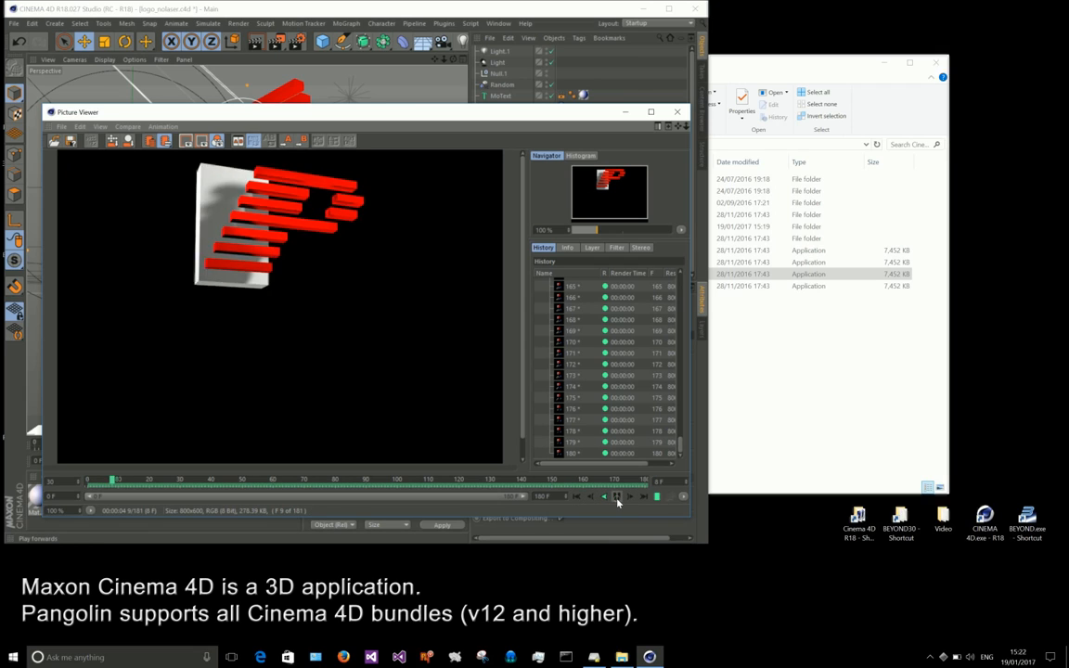
pyautogui.click(617, 496)
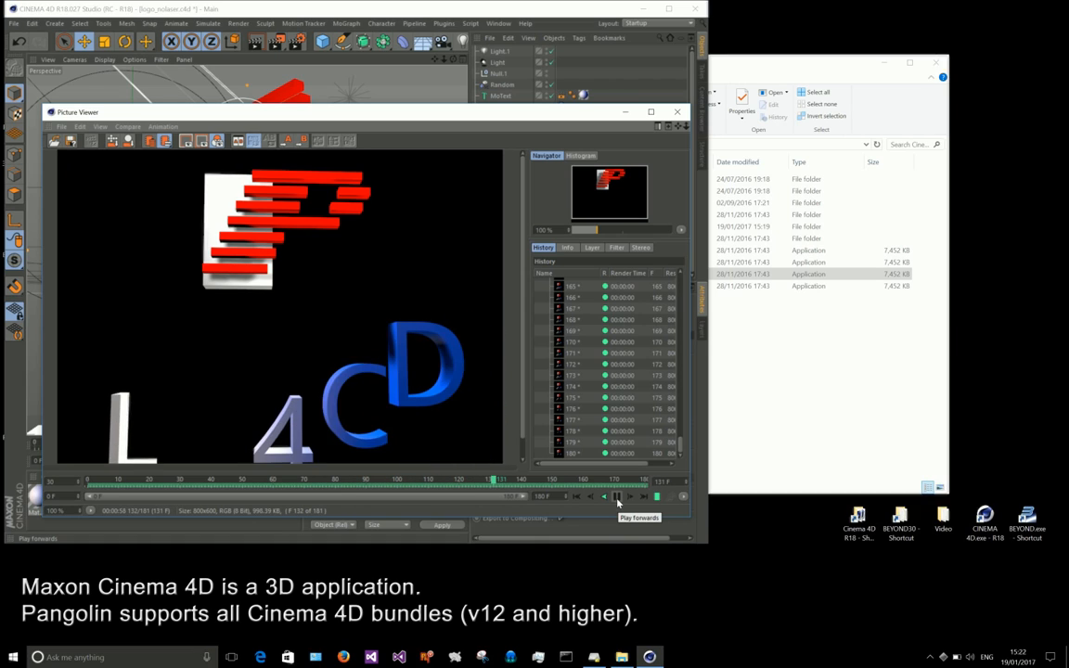
pyautogui.click(617, 497)
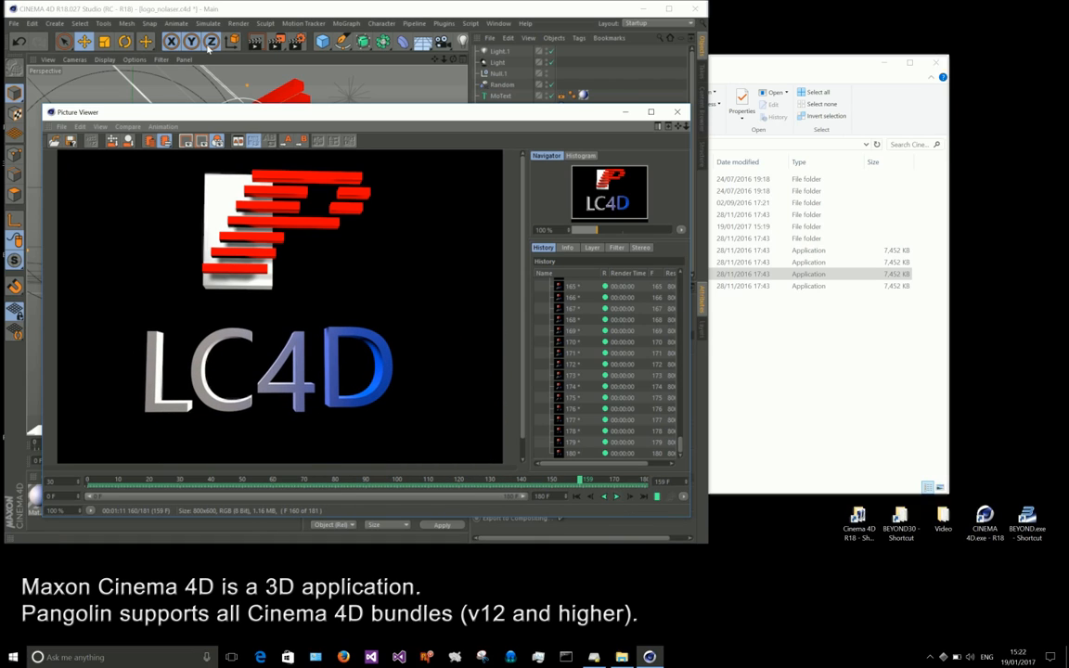
pyautogui.moveTo(424, 251)
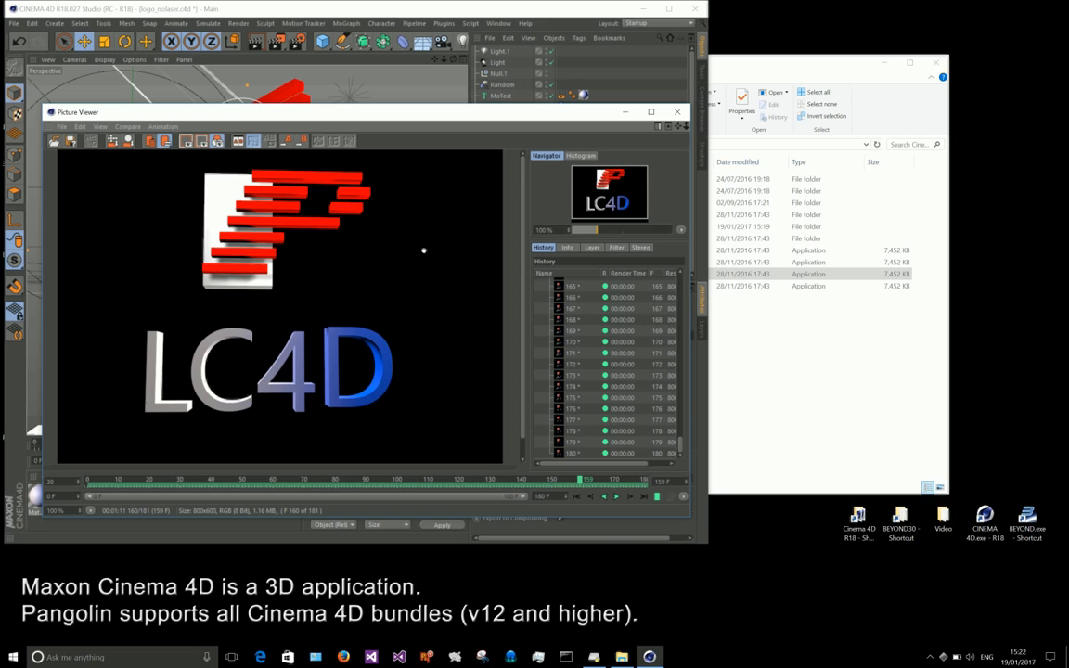
# Close the Picture Viewer and quit Cinema 4D without saving the logo scene
pyautogui.click(676, 111)
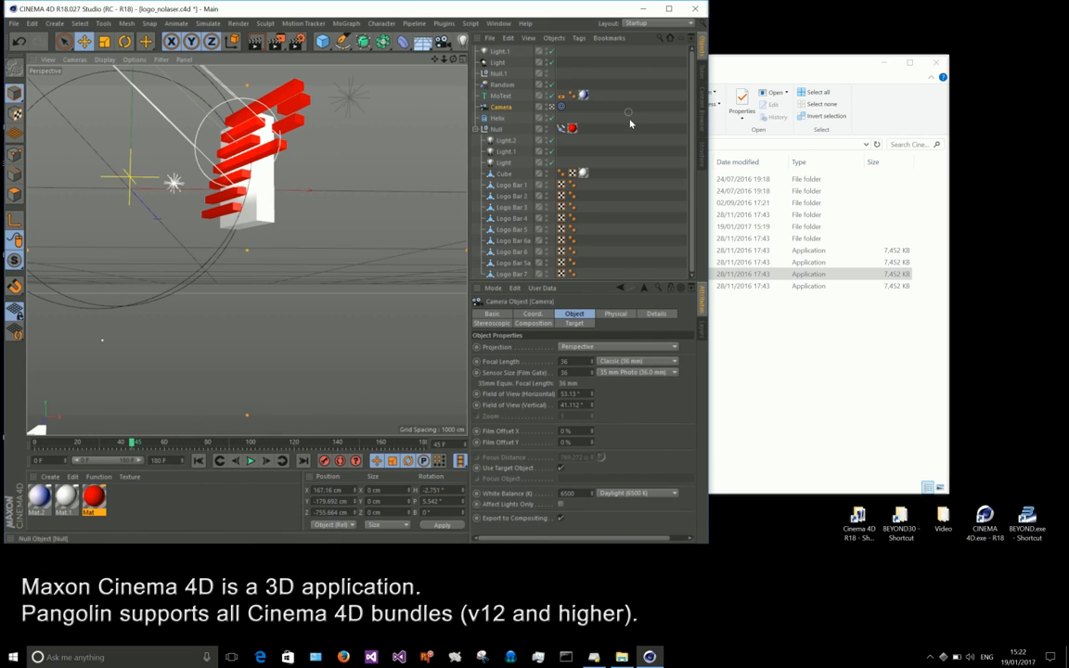
pyautogui.click(694, 9)
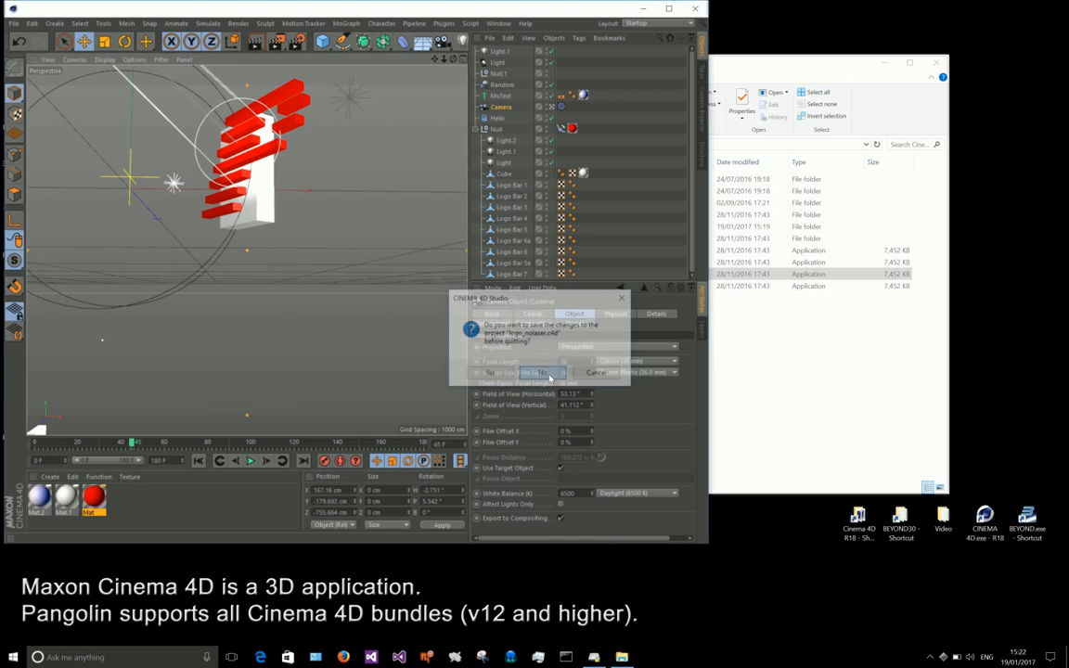
pyautogui.click(543, 373)
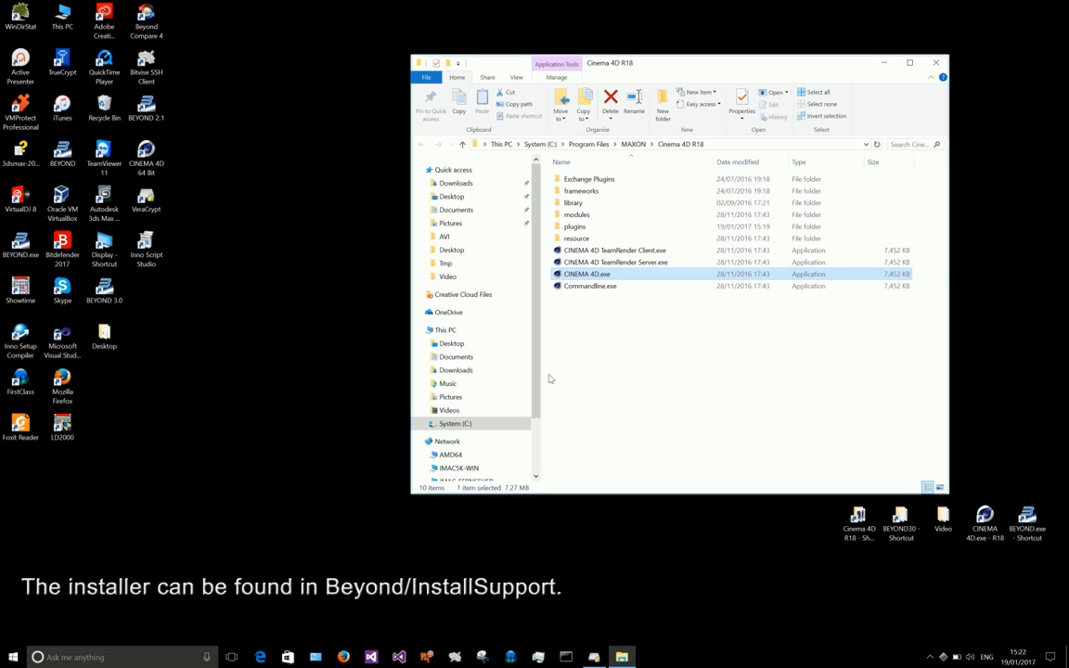
pyautogui.moveTo(915, 453)
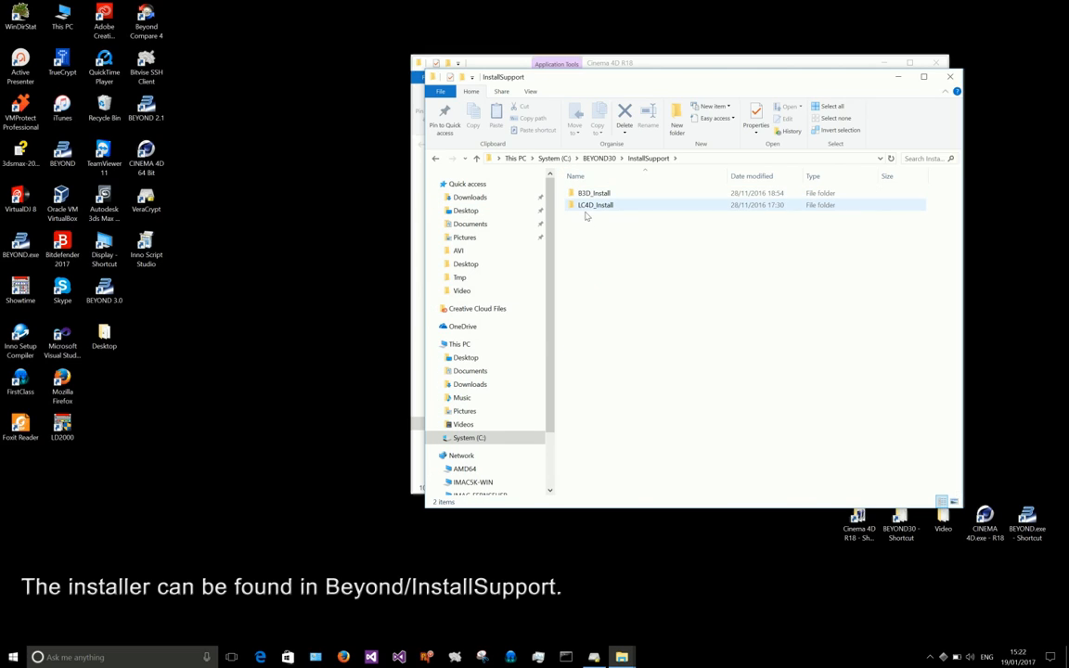
# Open the LC4D_Install folder under C:\BEYOND30\InstallSupport
pyautogui.doubleClick(595, 204)
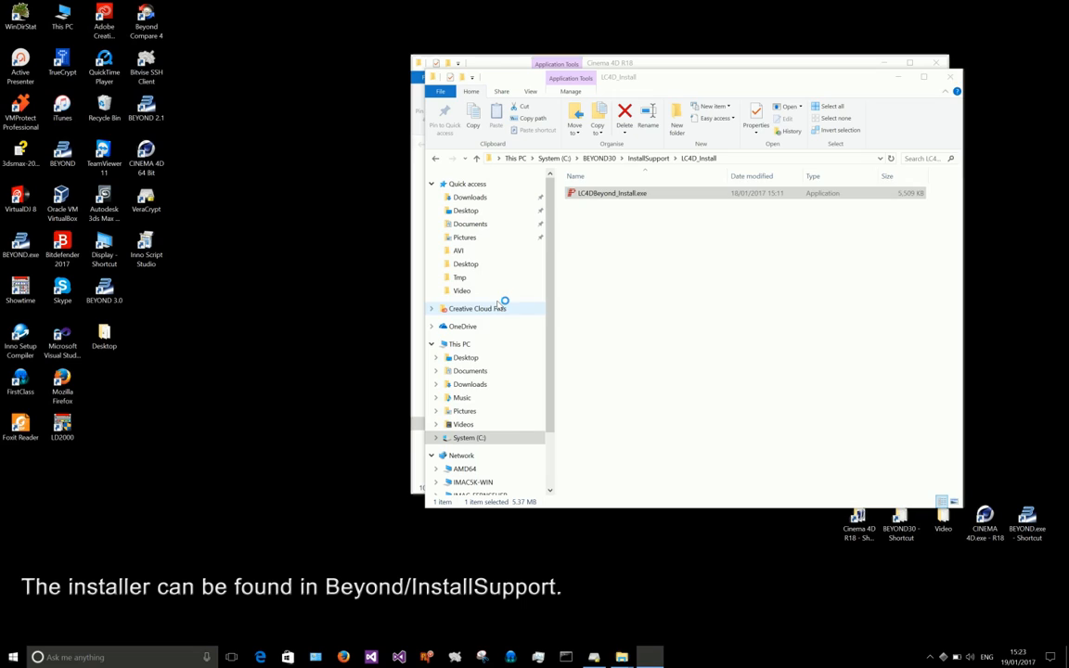
# Run LC4DBeyond_Install.exe, accept the license, and install for Cinema 4D R18 in the default folder
pyautogui.doubleClick(611, 192)
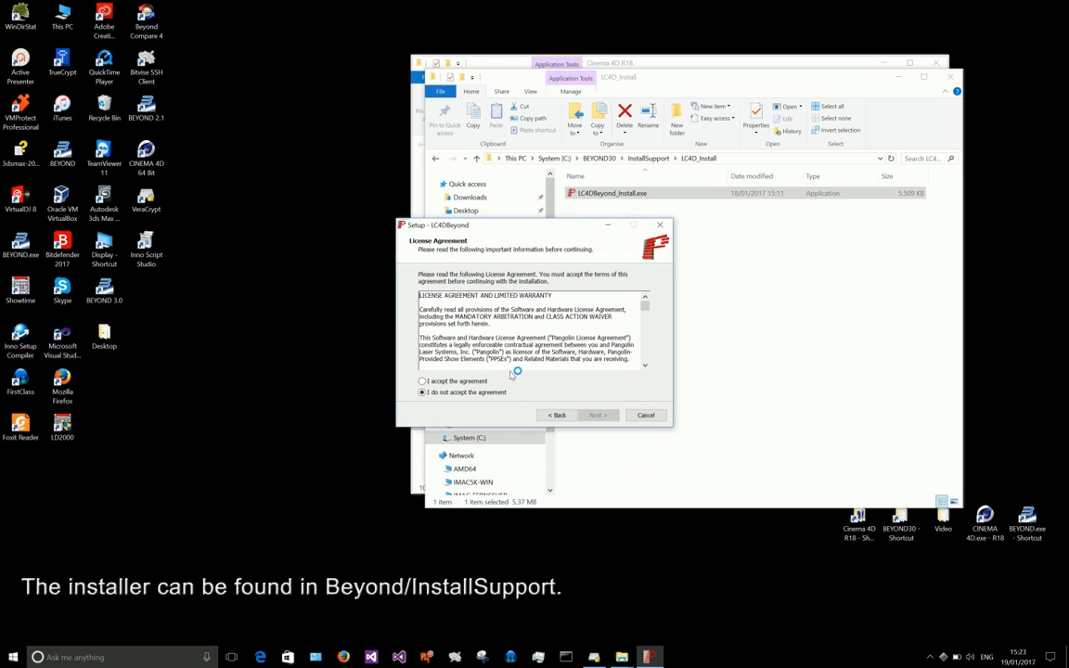
pyautogui.click(597, 415)
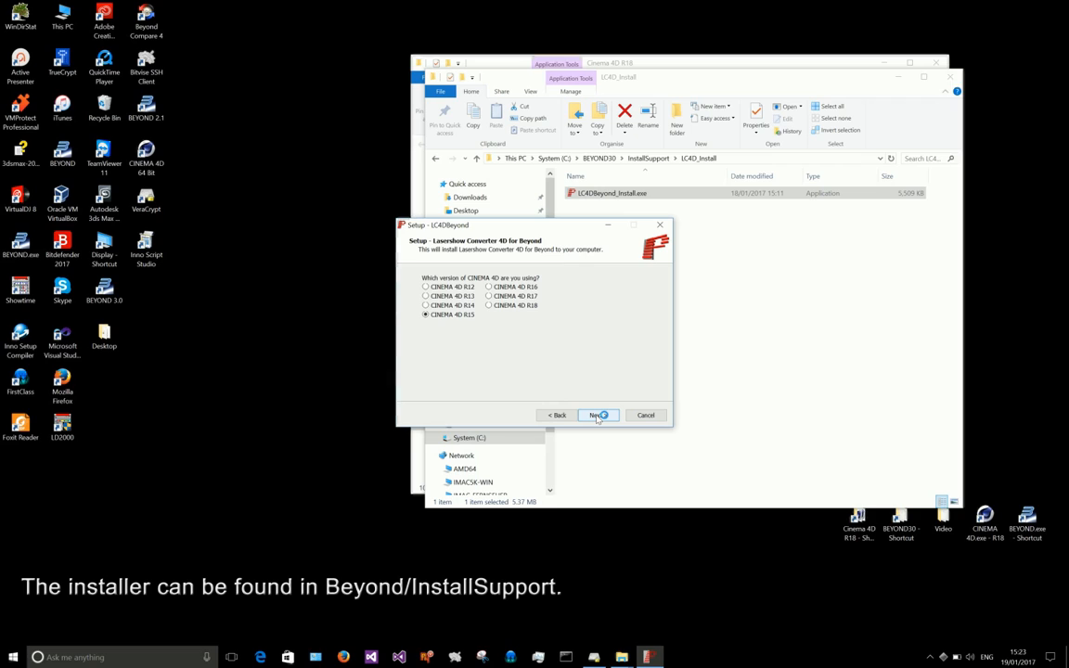
pyautogui.click(597, 415)
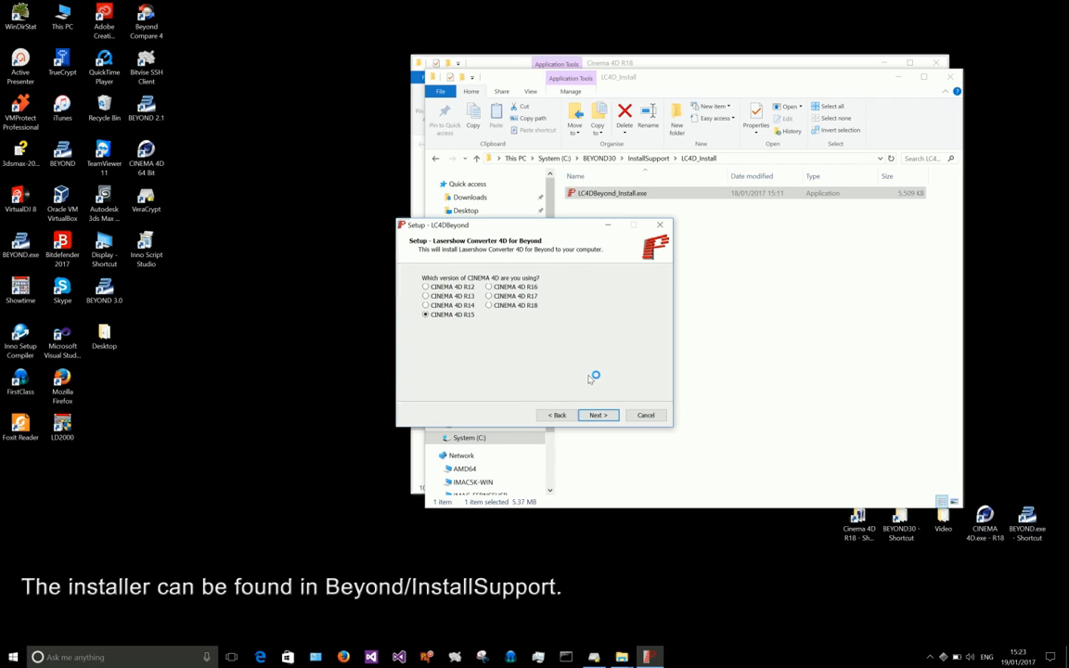
pyautogui.click(488, 305)
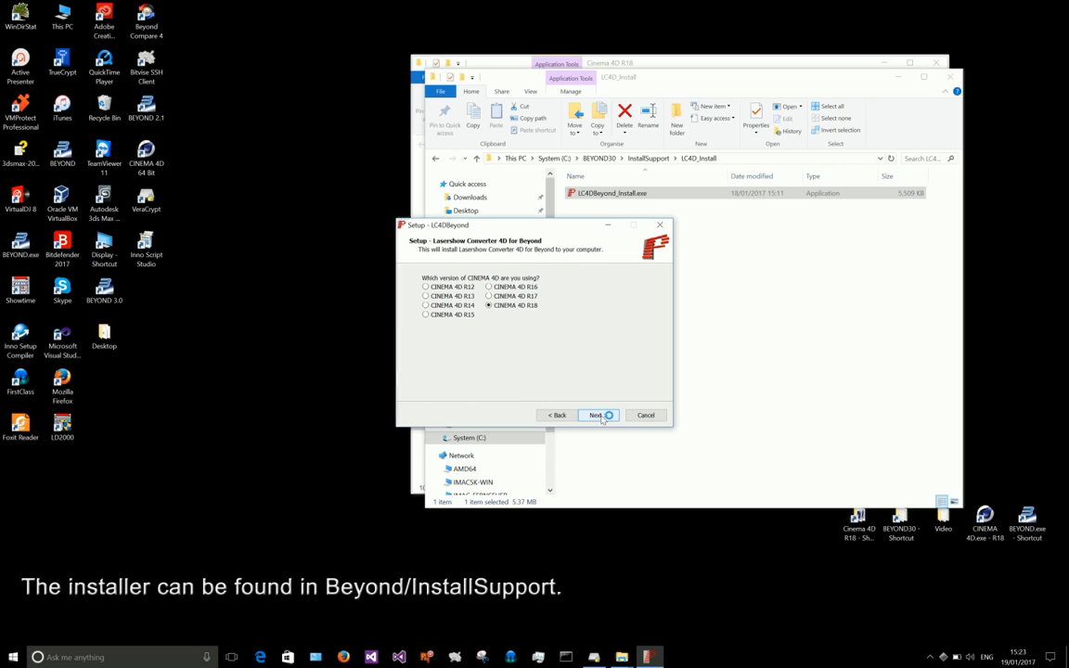
pyautogui.click(597, 415)
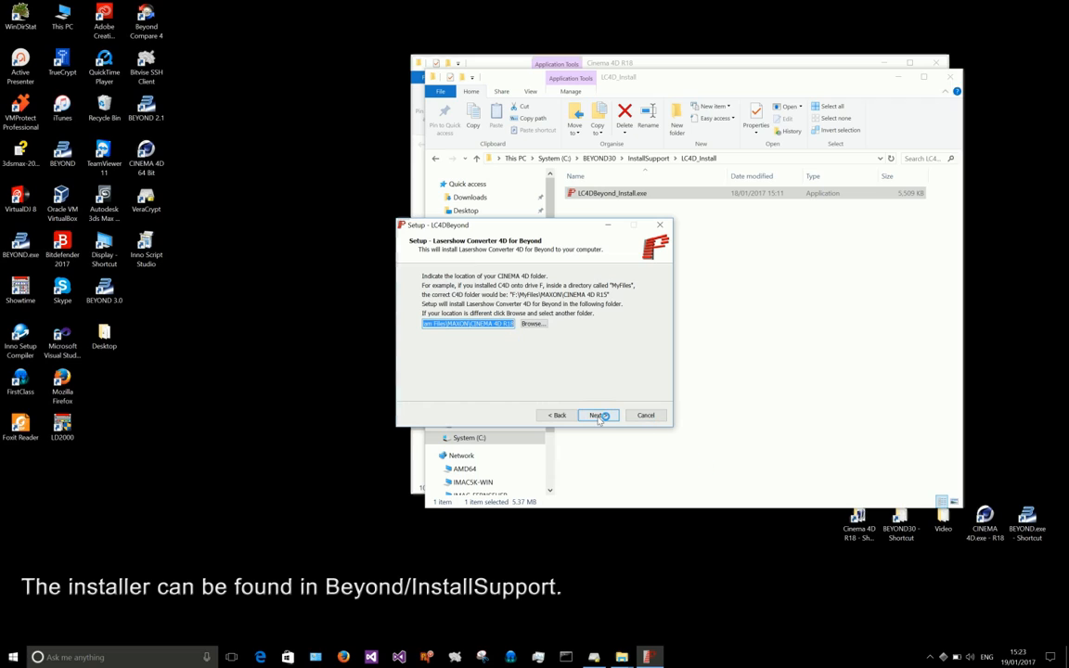
pyautogui.click(597, 415)
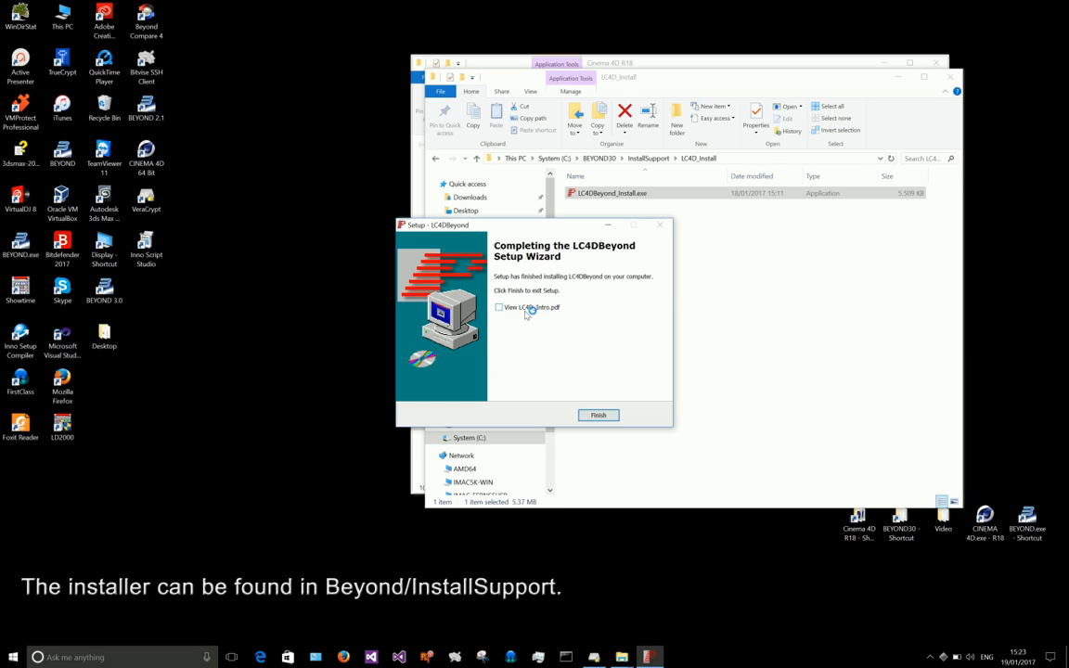
pyautogui.click(598, 414)
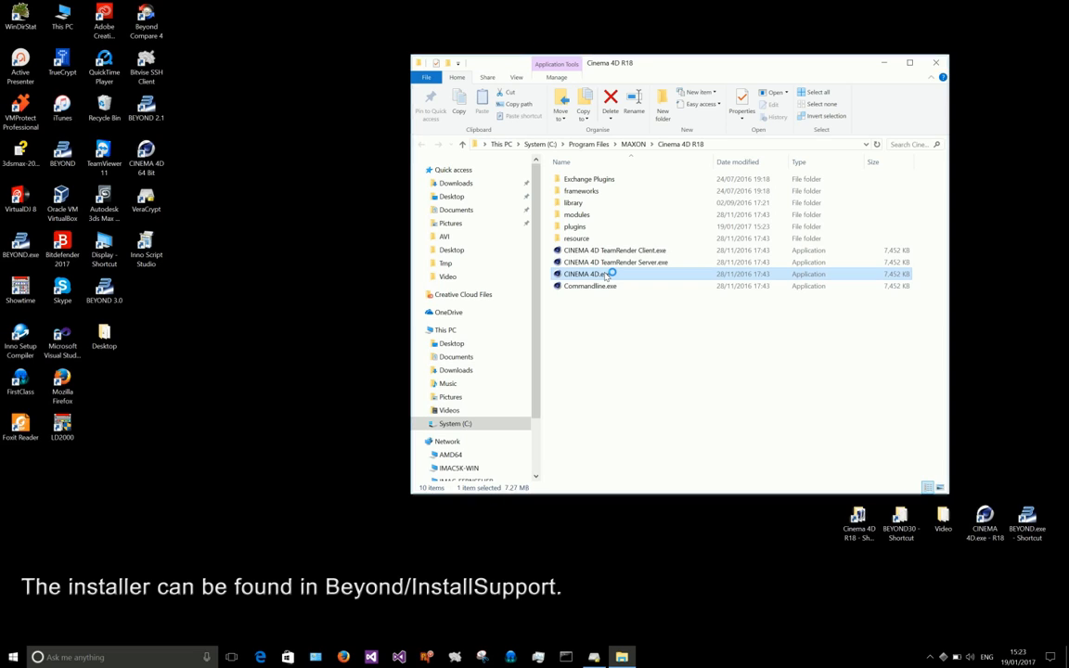
pyautogui.moveTo(590, 274)
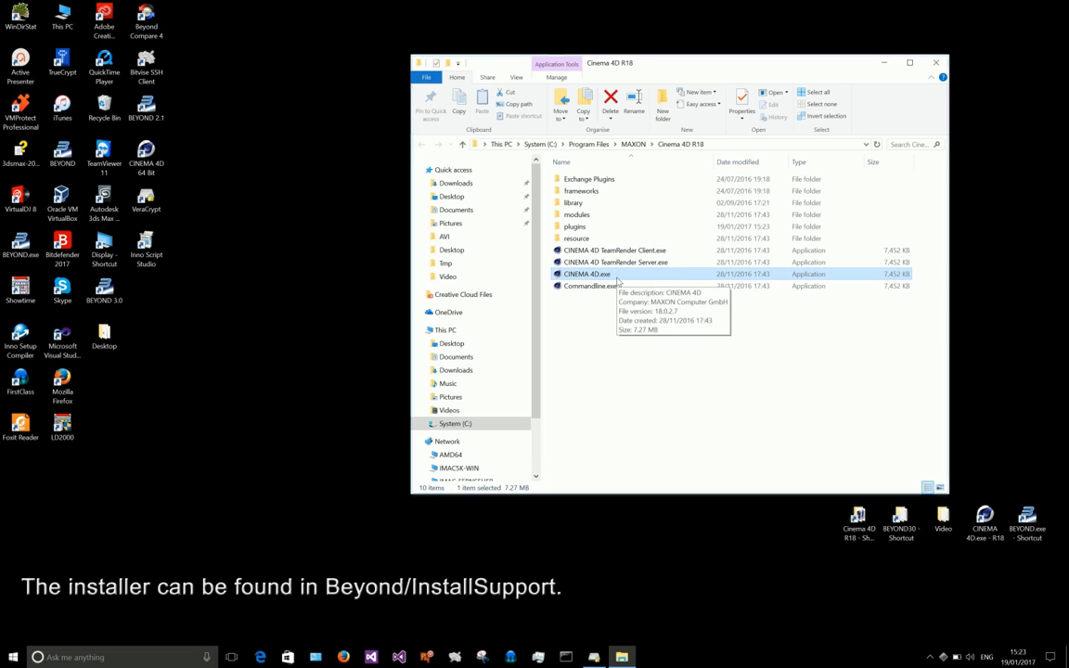
# Launch CINEMA 4D.exe from the Cinema 4D R18 program folder
pyautogui.doubleClick(586, 273)
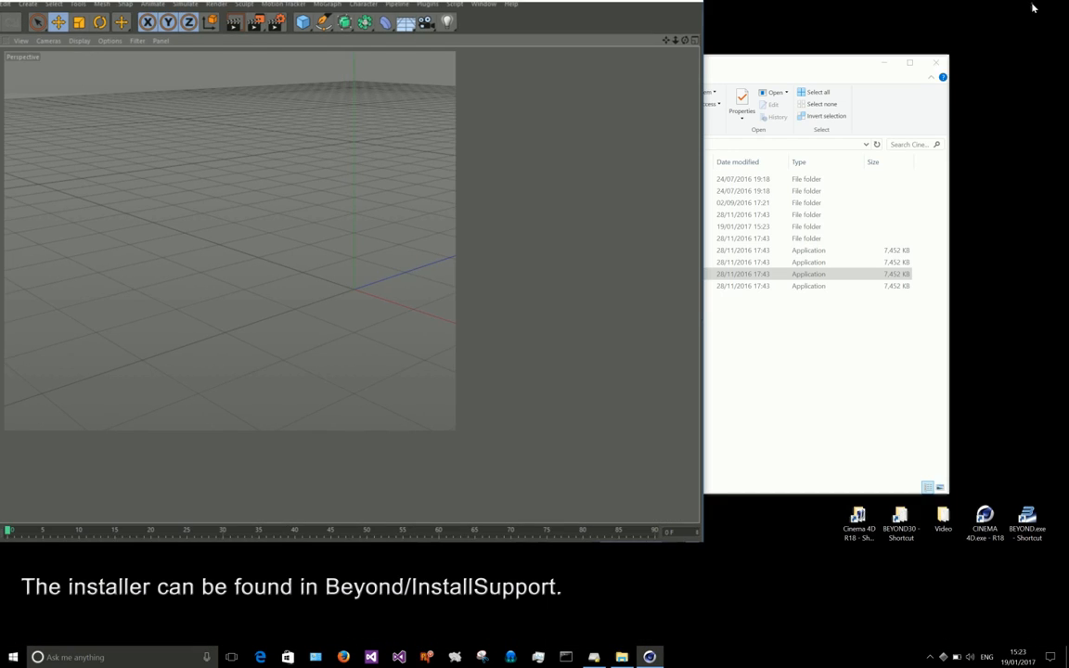
# Open Halloween.c4d and render it, triggering the 'LC4D was not able to render' warning
pyautogui.click(33, 23)
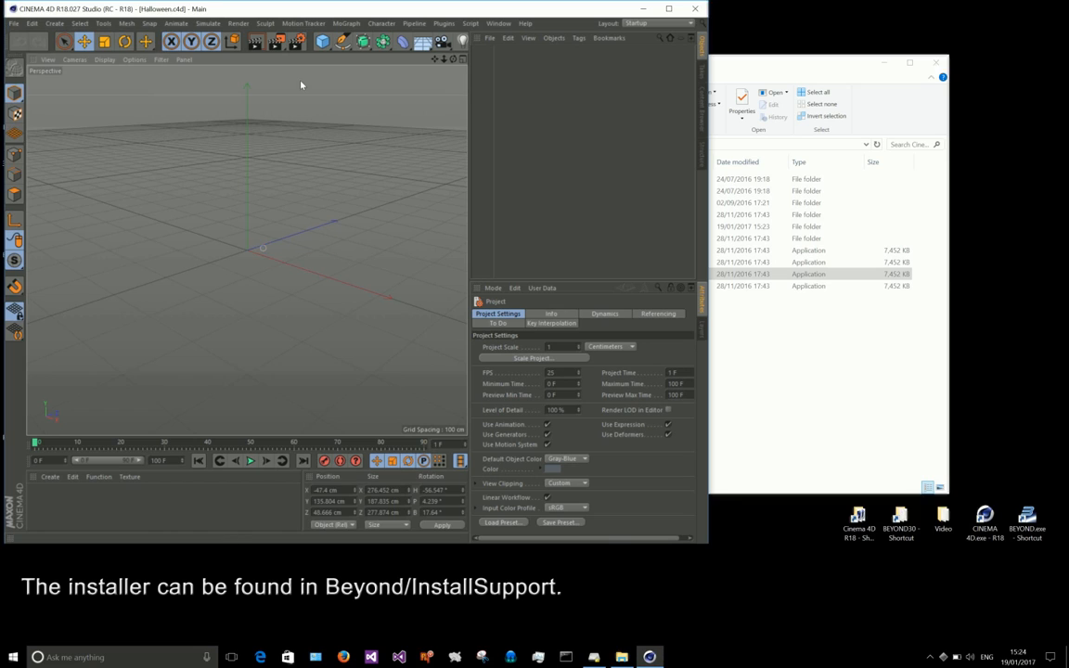
pyautogui.click(277, 43)
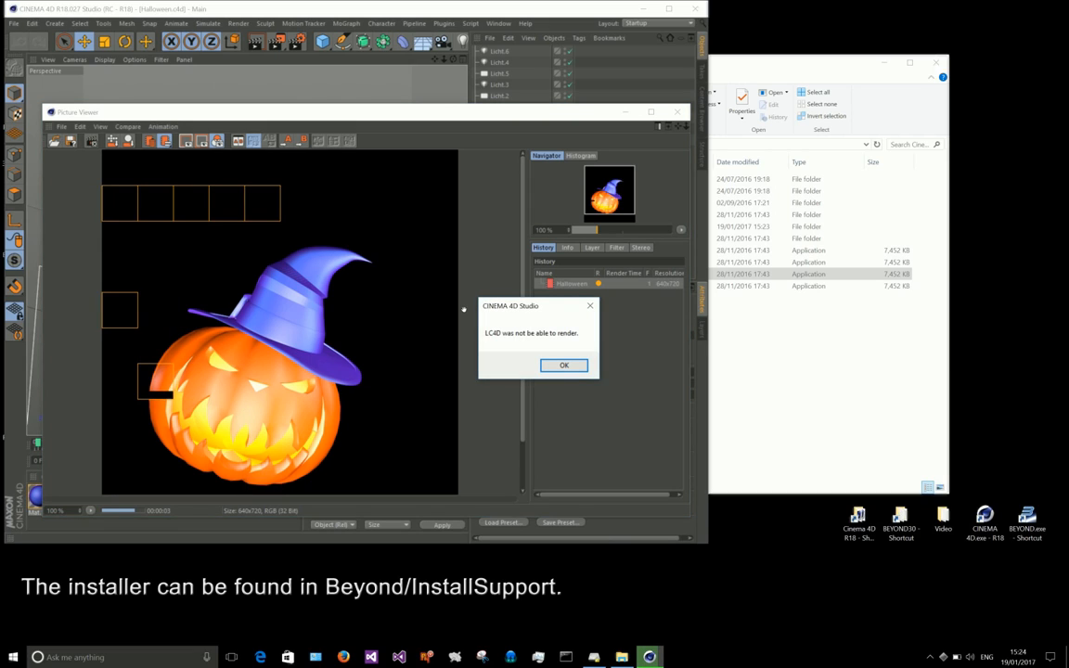
pyautogui.moveTo(499, 394)
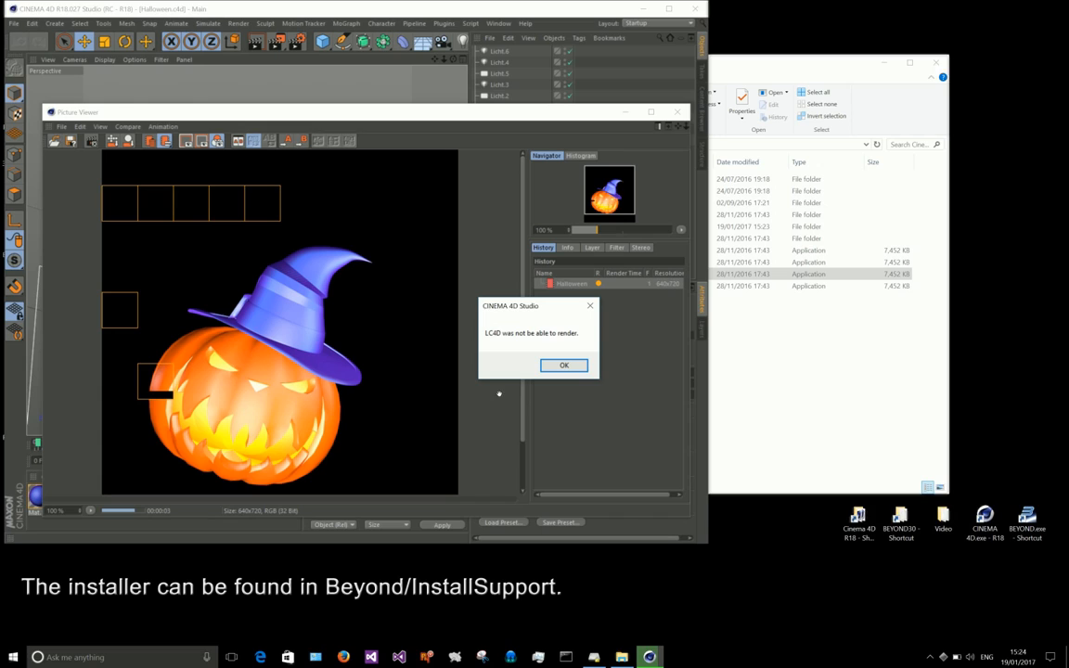
pyautogui.moveTo(661, 369)
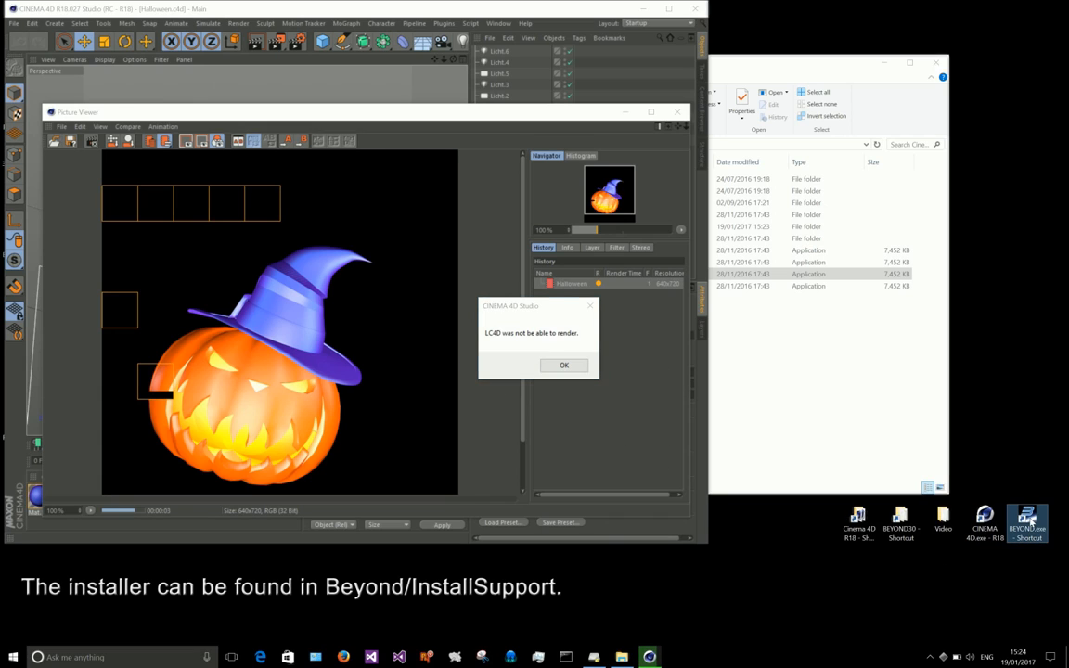
# Dismiss the LC4D warning and launch BEYOND from its desktop shortcut
pyautogui.click(563, 364)
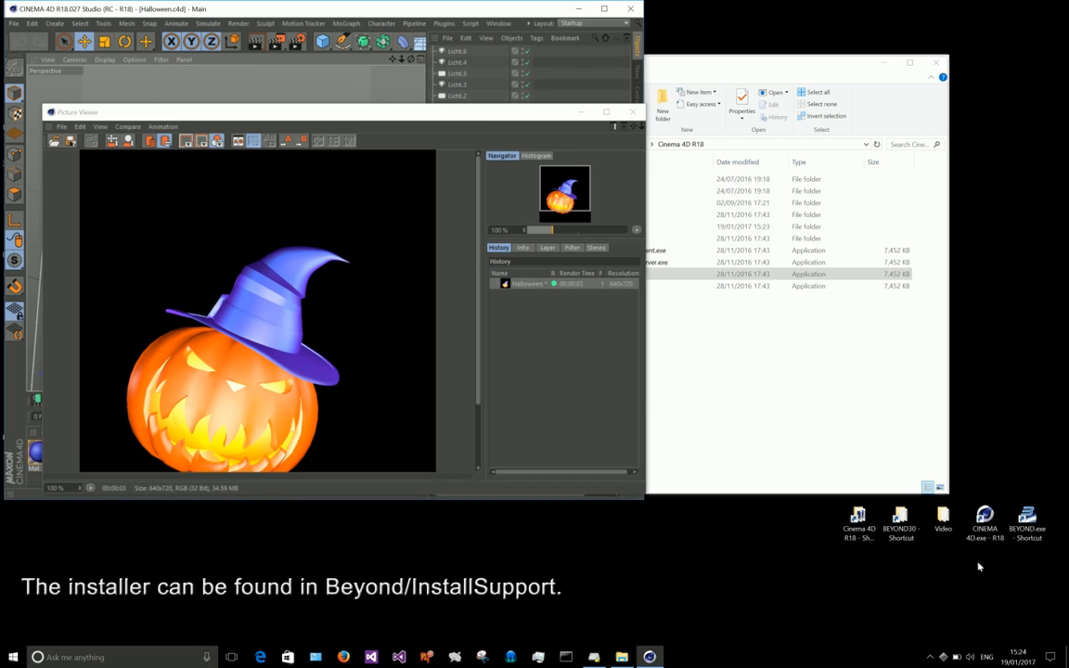
pyautogui.doubleClick(1028, 520)
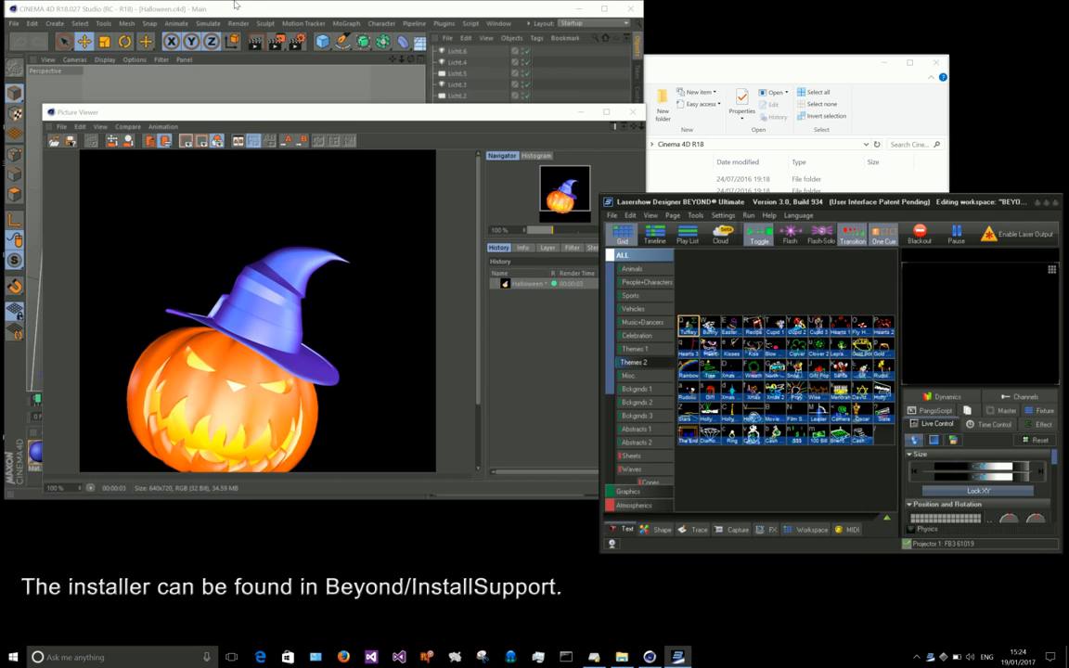
# Run Plugins > LC4DBeyond > LC4D - Start Connection to Beyond
pyautogui.click(444, 23)
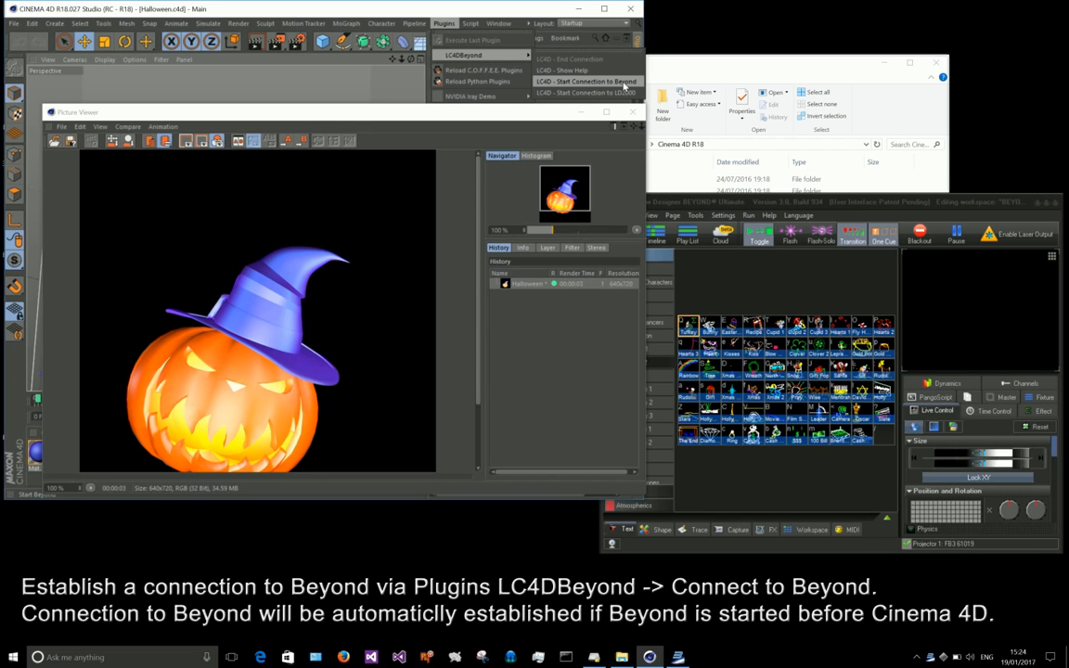
pyautogui.click(586, 81)
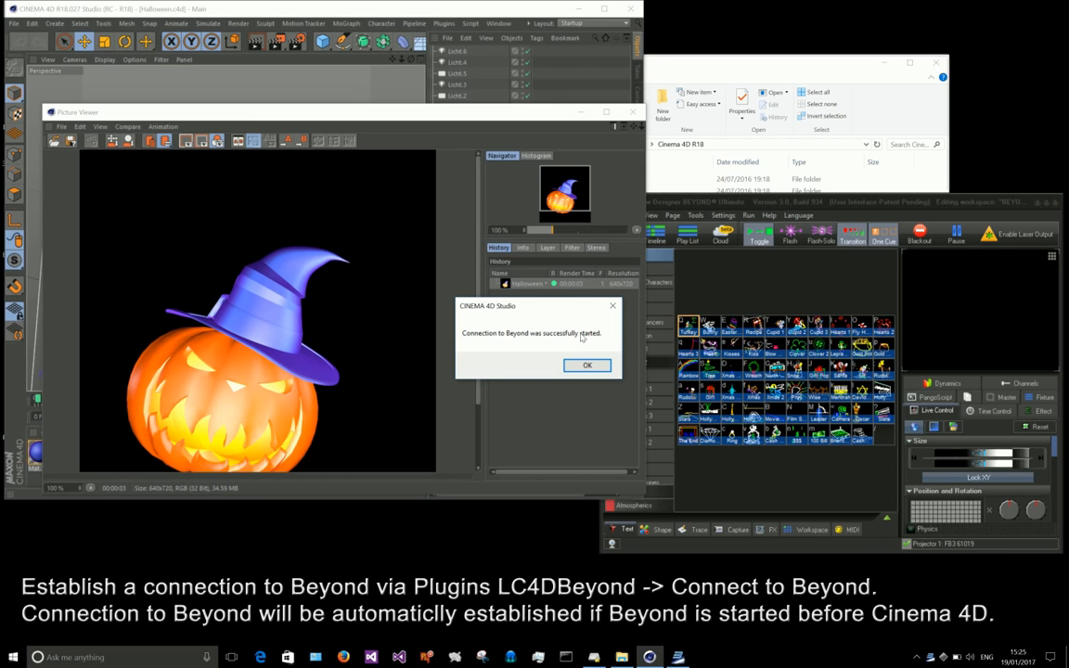
pyautogui.moveTo(609, 377)
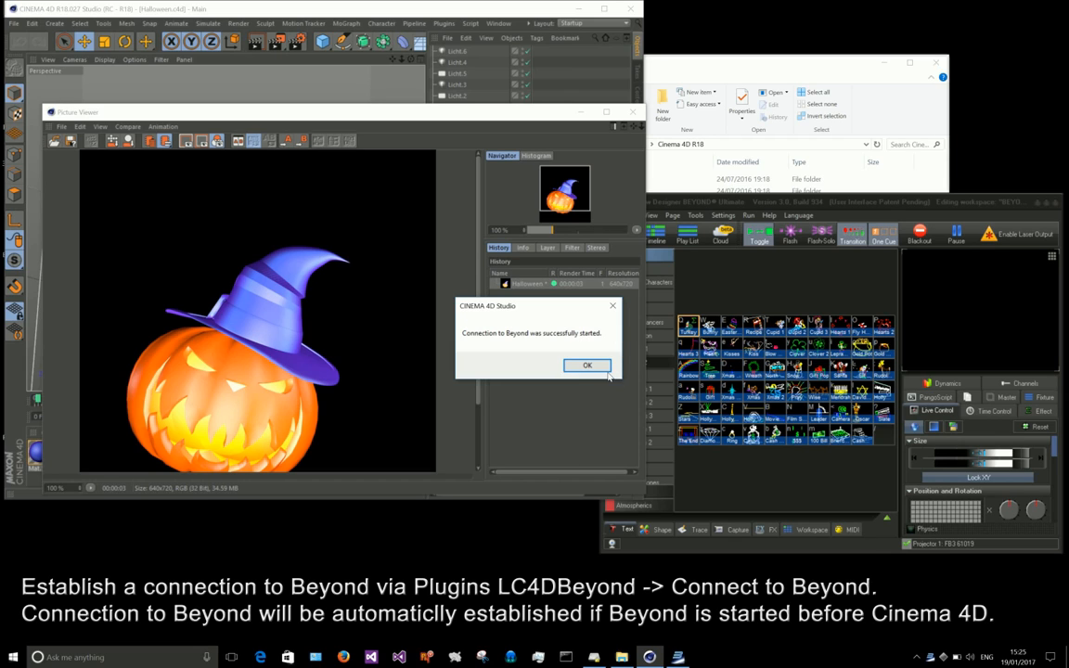
# Acknowledge the connection message, re-render the pumpkin as laser outlines, and close the render window
pyautogui.click(587, 365)
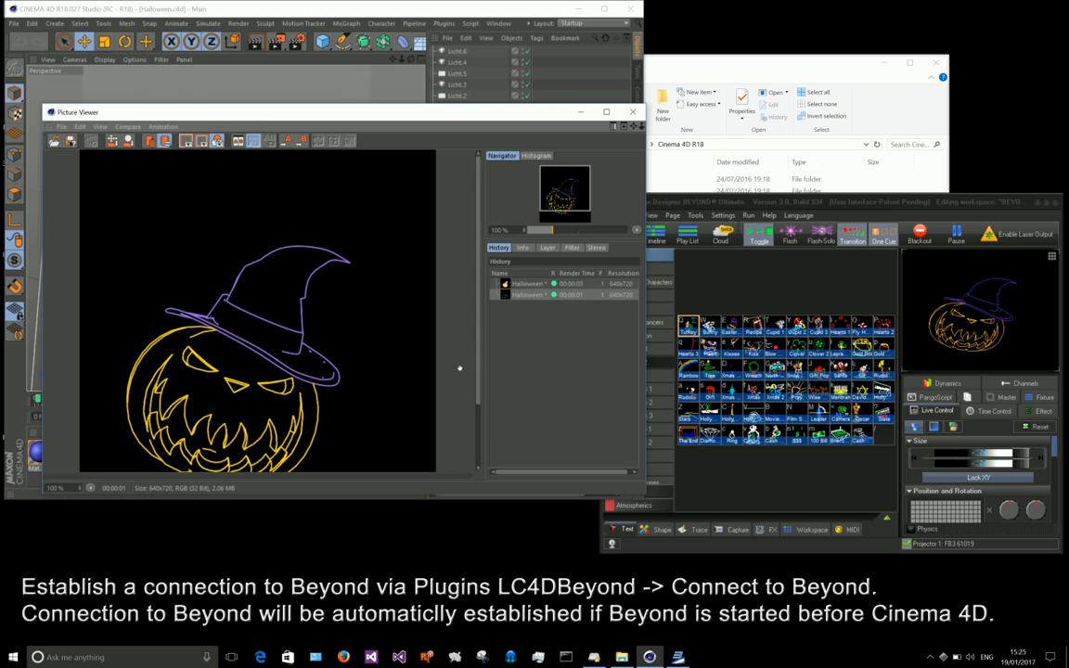
pyautogui.moveTo(421, 398)
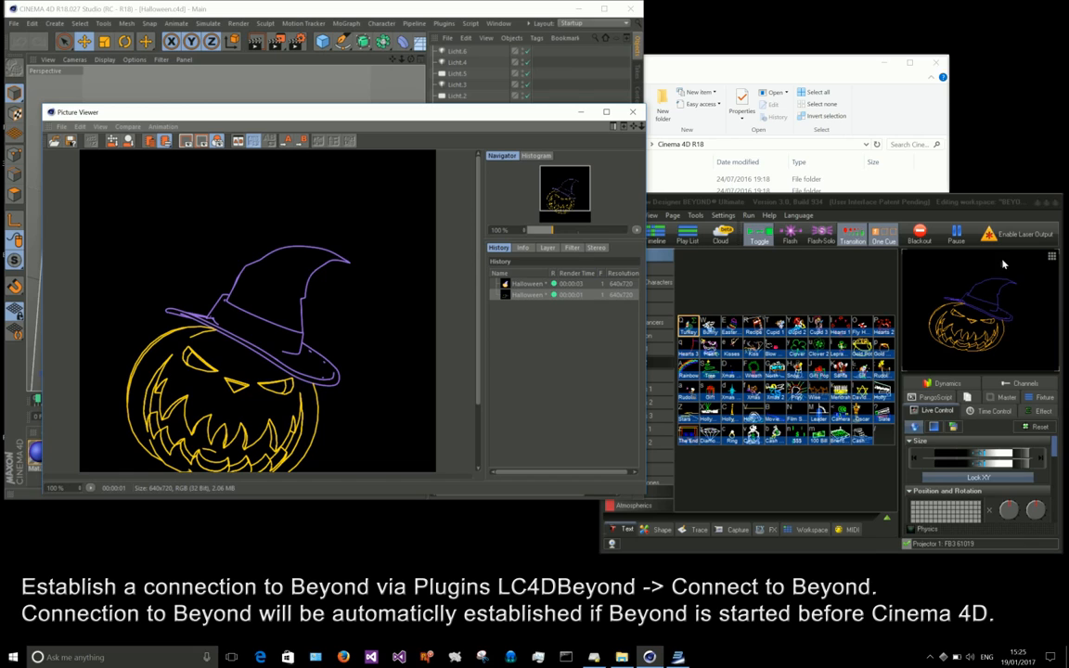
pyautogui.moveTo(1035, 324)
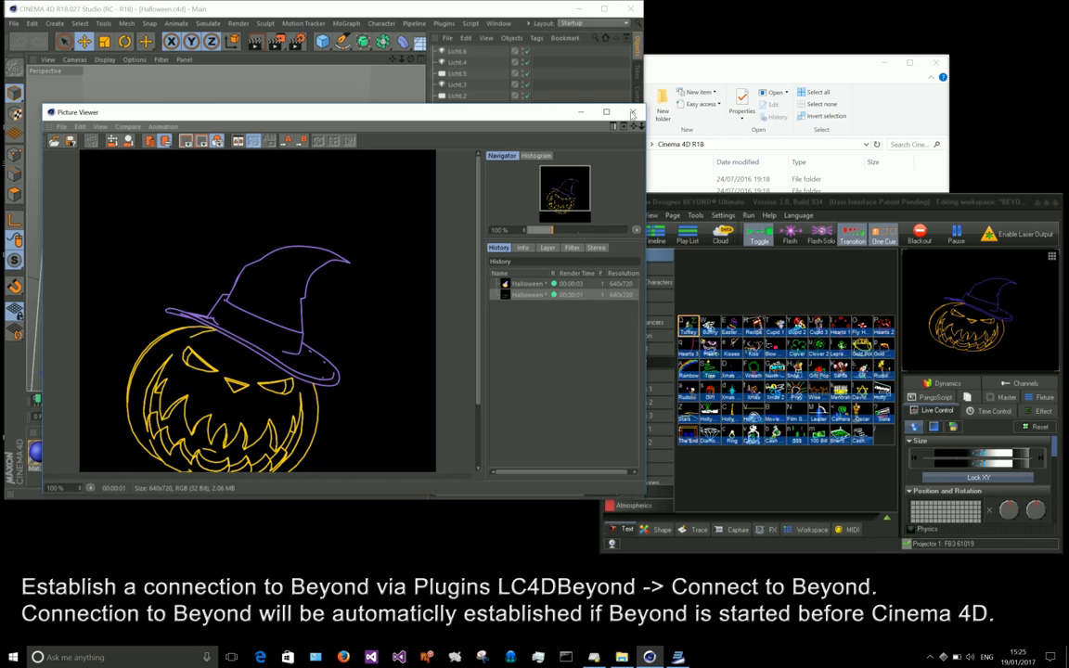
pyautogui.click(15, 24)
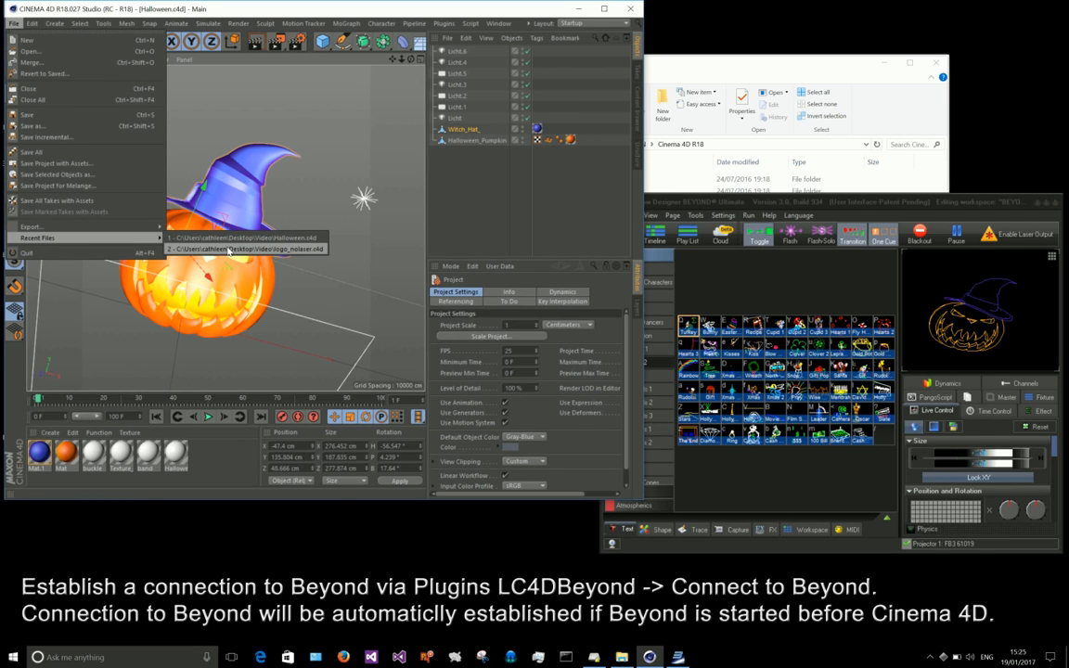
# Reopen the logo_nolaser.c4d scene from the recent files list
pyautogui.click(276, 249)
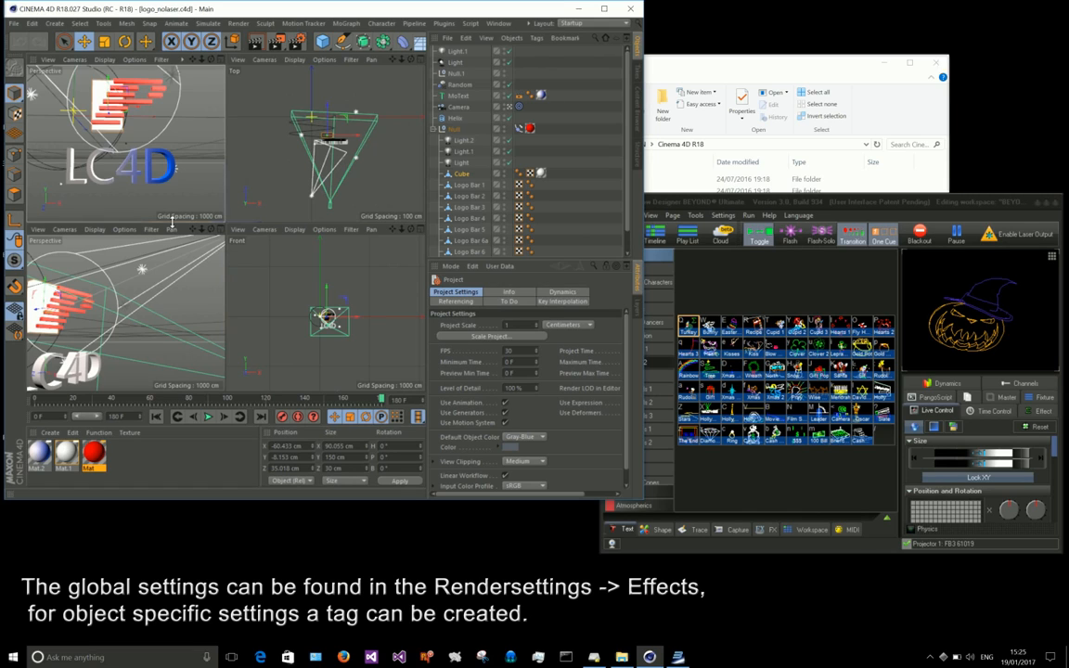
pyautogui.moveTo(297, 42)
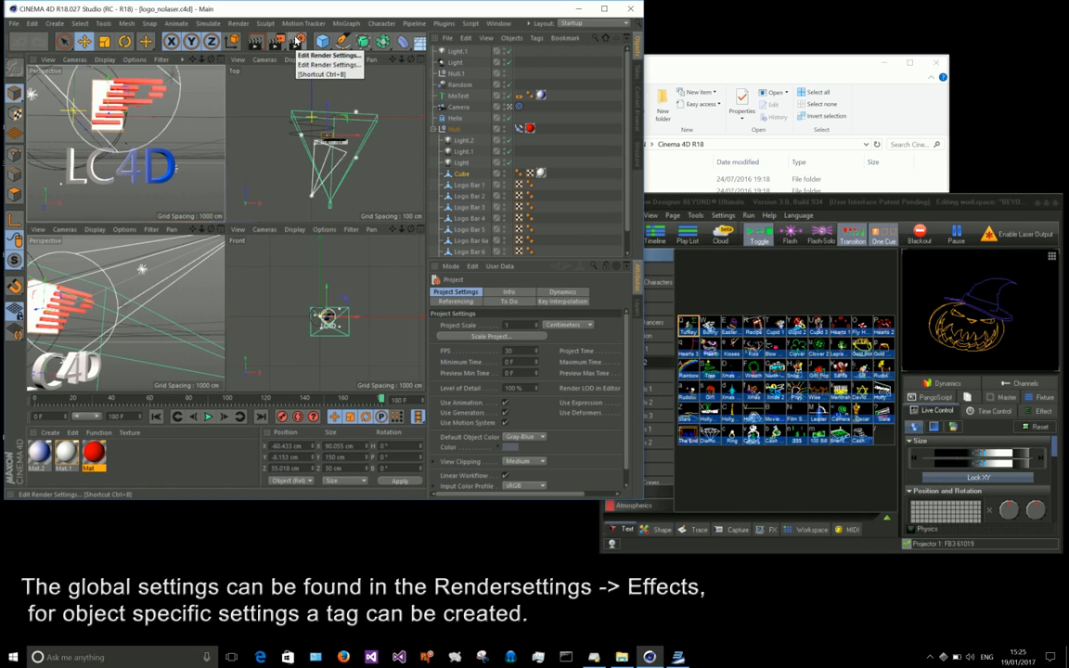
# Add the LC4D render effect, review its laser output and default line colour tabs, and close
pyautogui.click(327, 56)
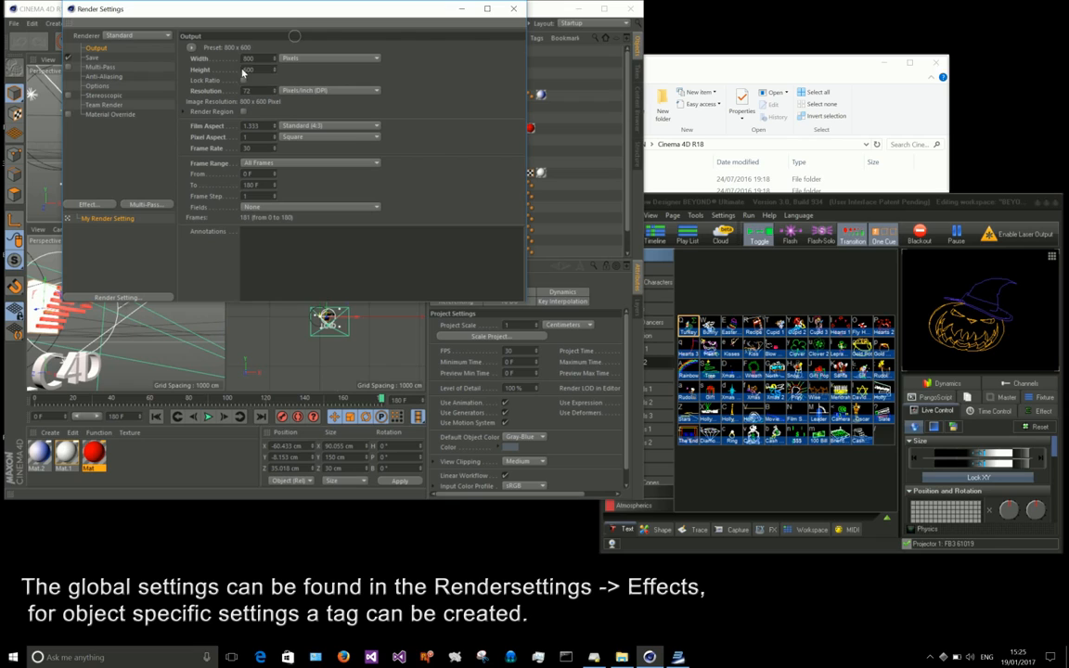
pyautogui.click(88, 203)
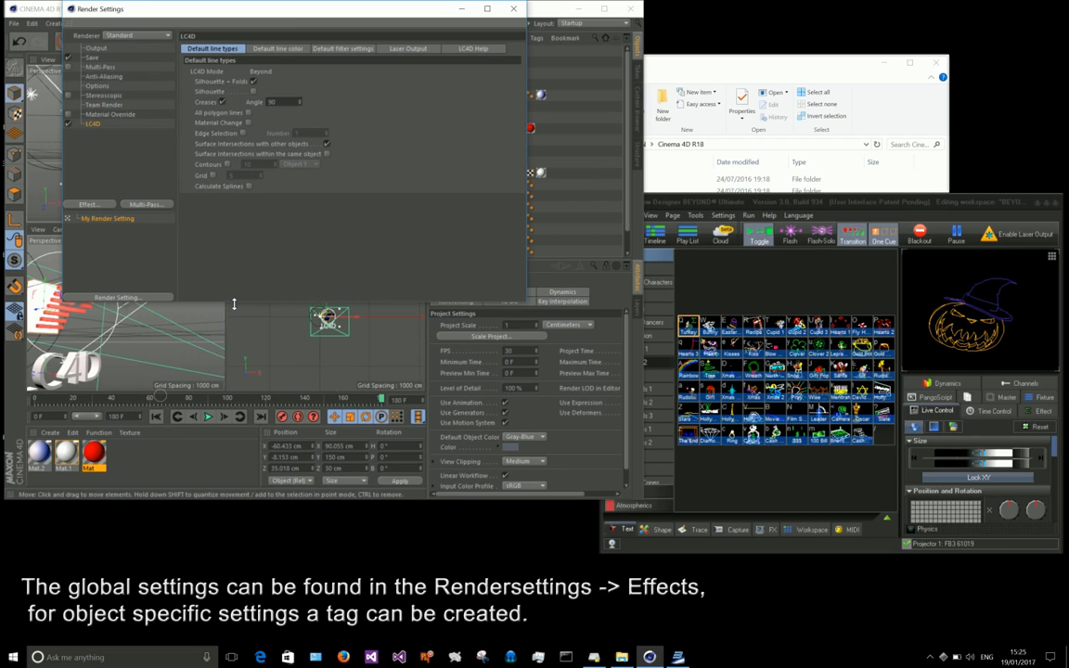
pyautogui.moveTo(259, 63)
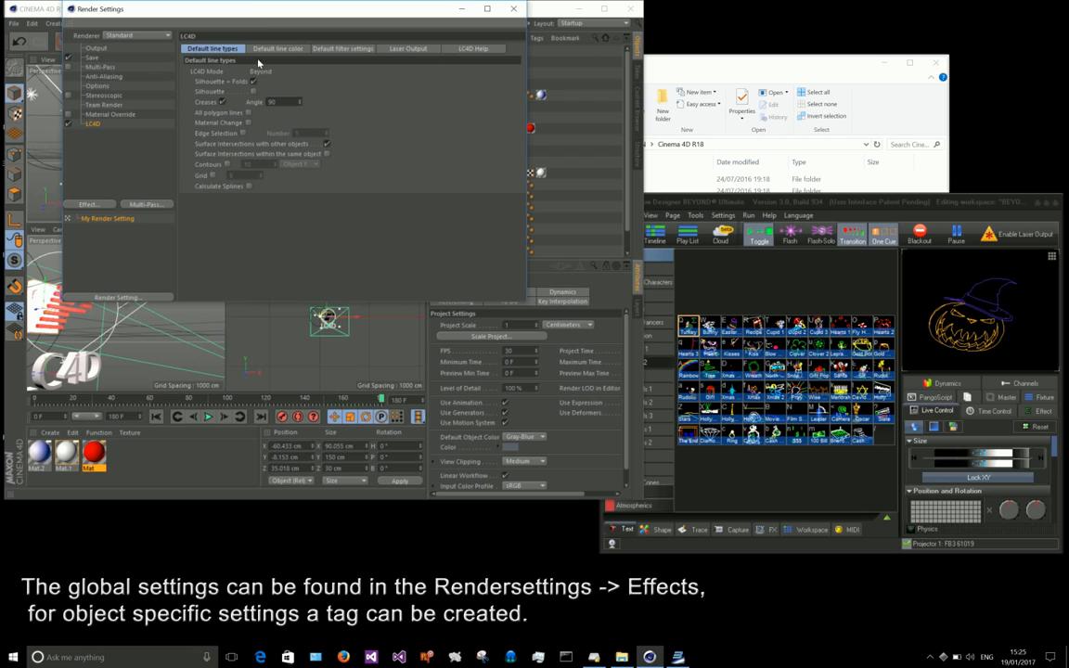
pyautogui.click(276, 48)
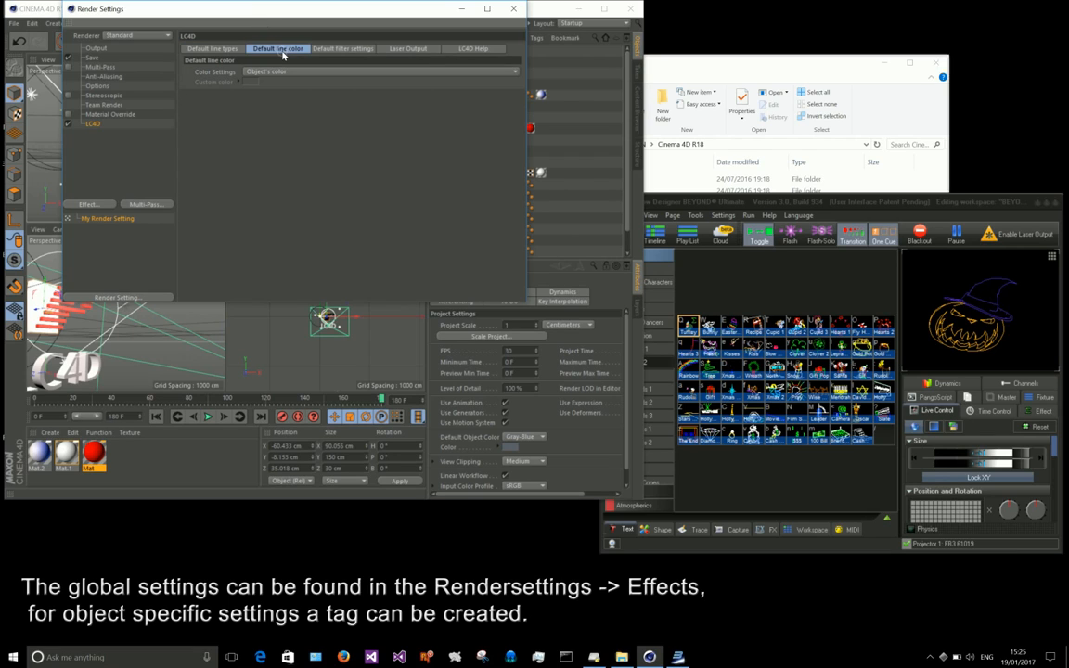
pyautogui.click(342, 48)
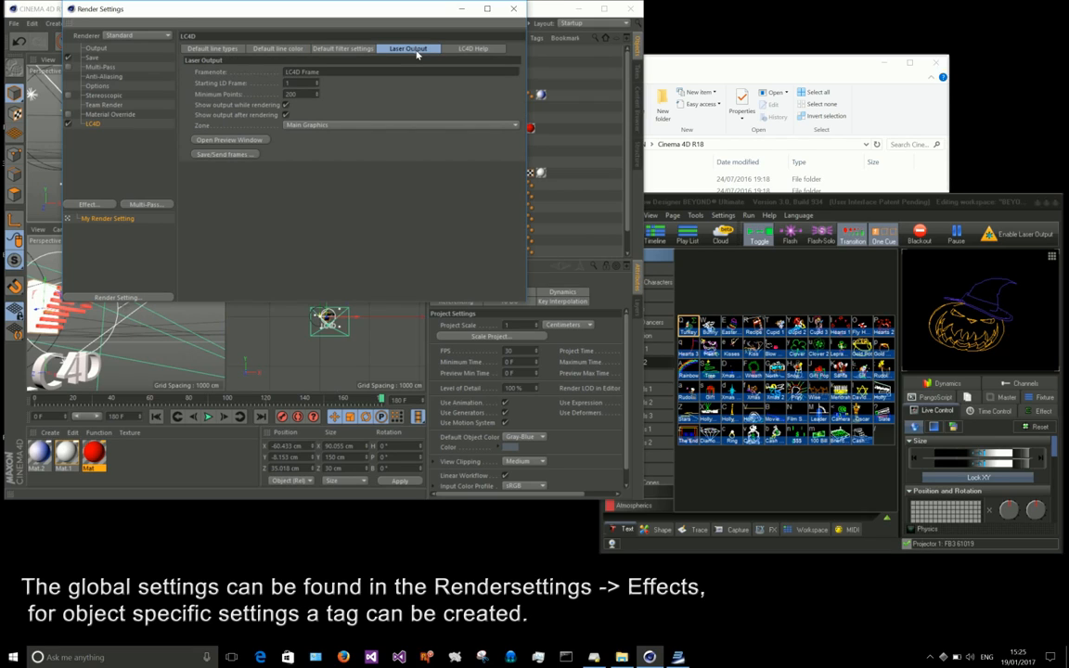
pyautogui.moveTo(370, 150)
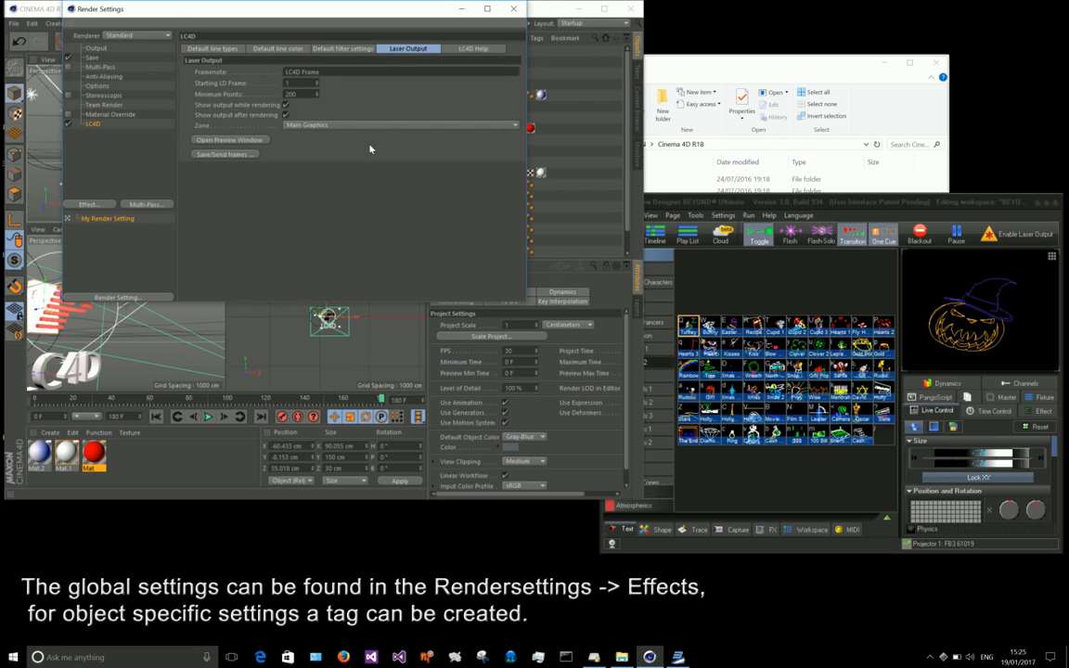
pyautogui.moveTo(248, 118)
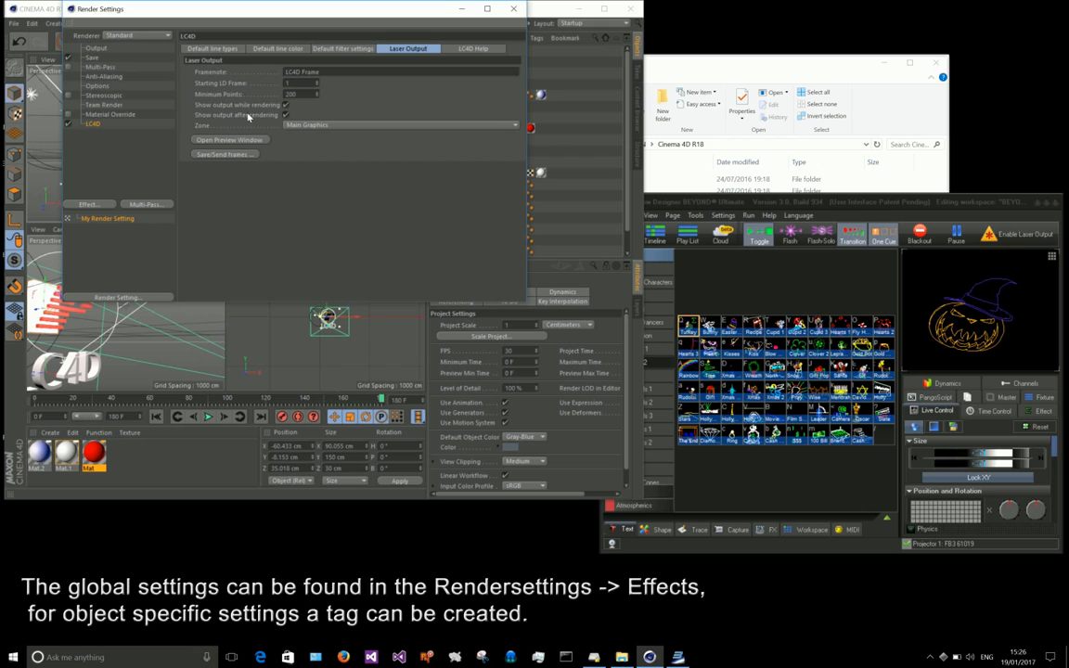
pyautogui.moveTo(300, 116)
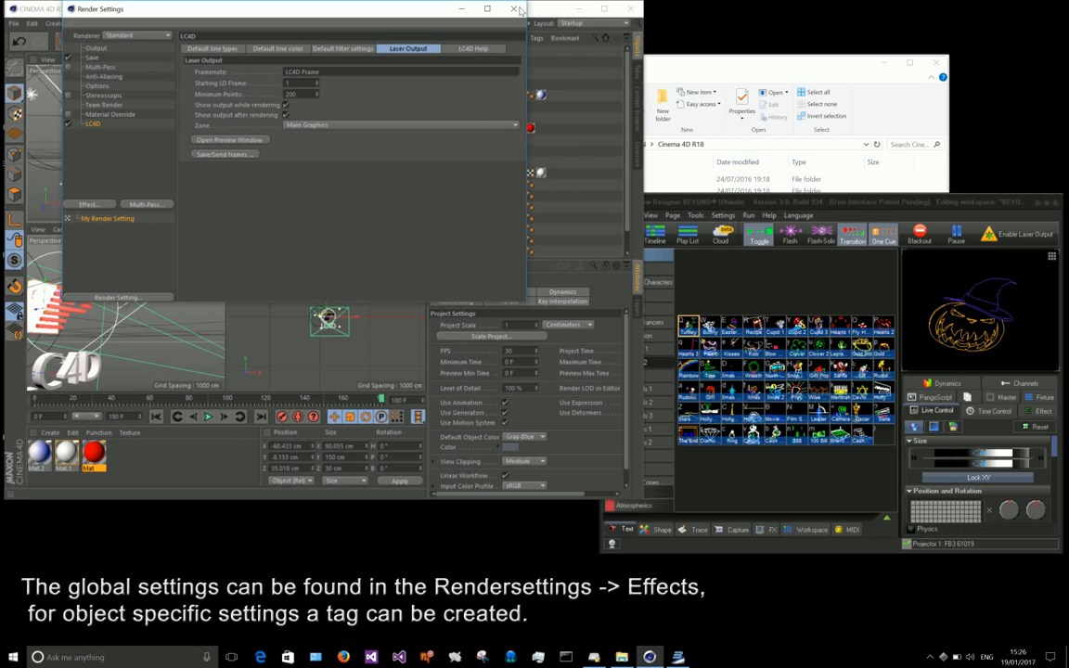
pyautogui.moveTo(266, 57)
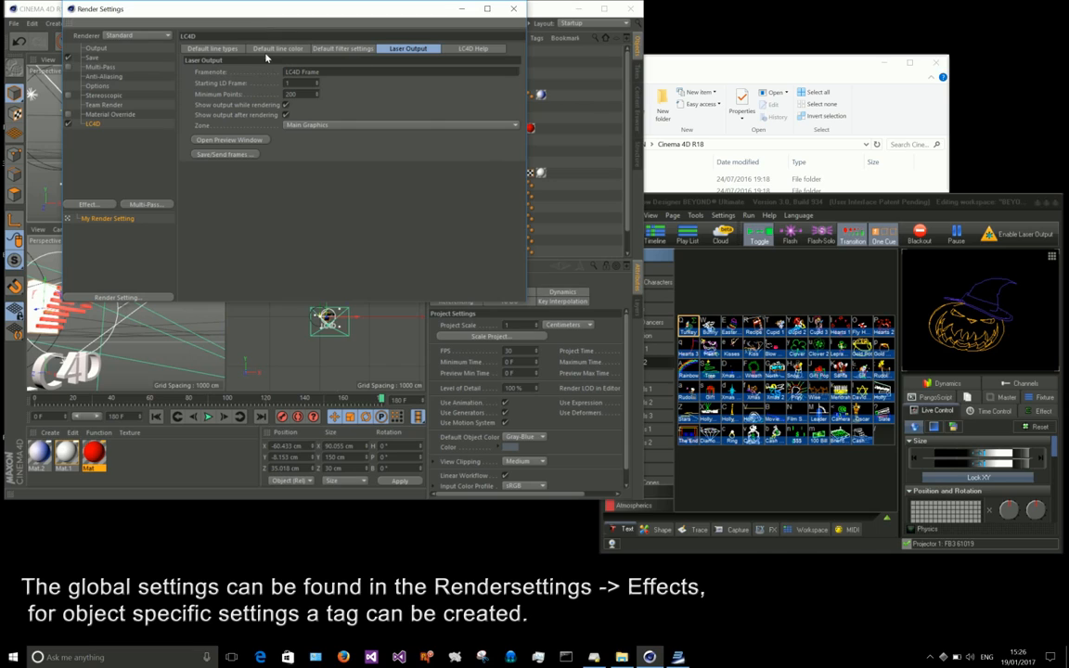
pyautogui.click(276, 49)
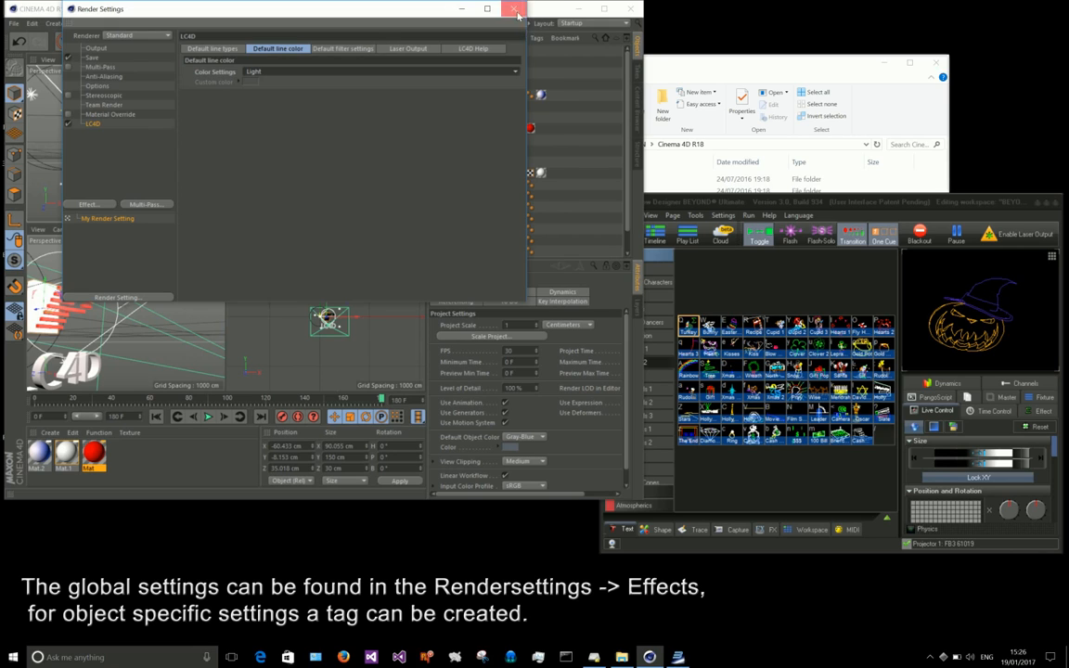
pyautogui.click(516, 8)
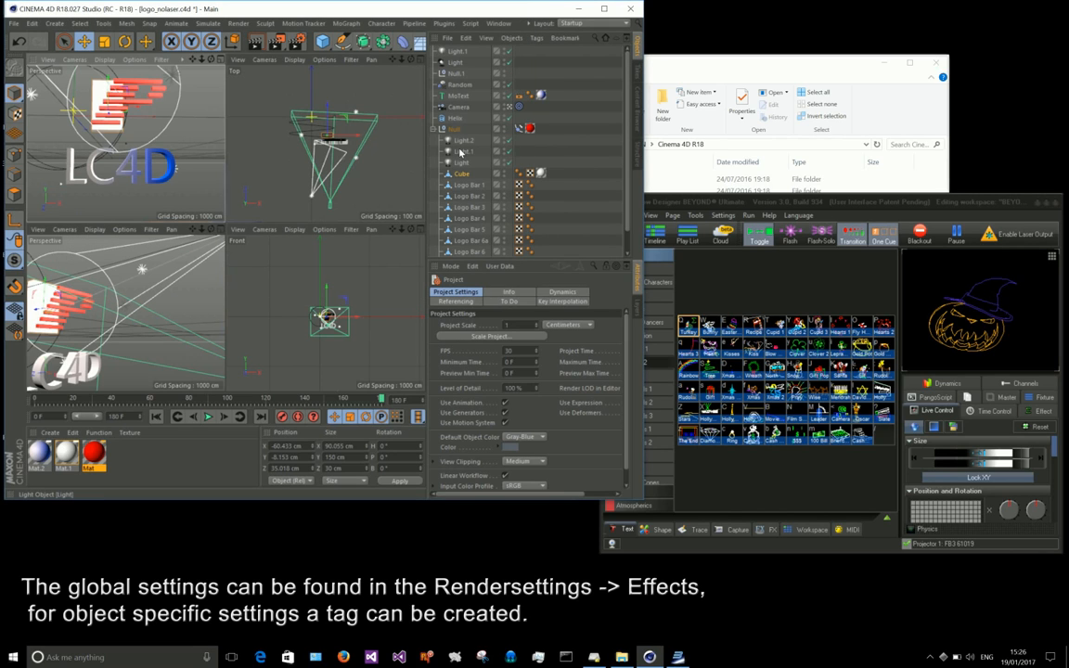
# Tag the Cube with an LC4D tag and browse its line, filter and point spacing tabs
pyautogui.rightClick(462, 174)
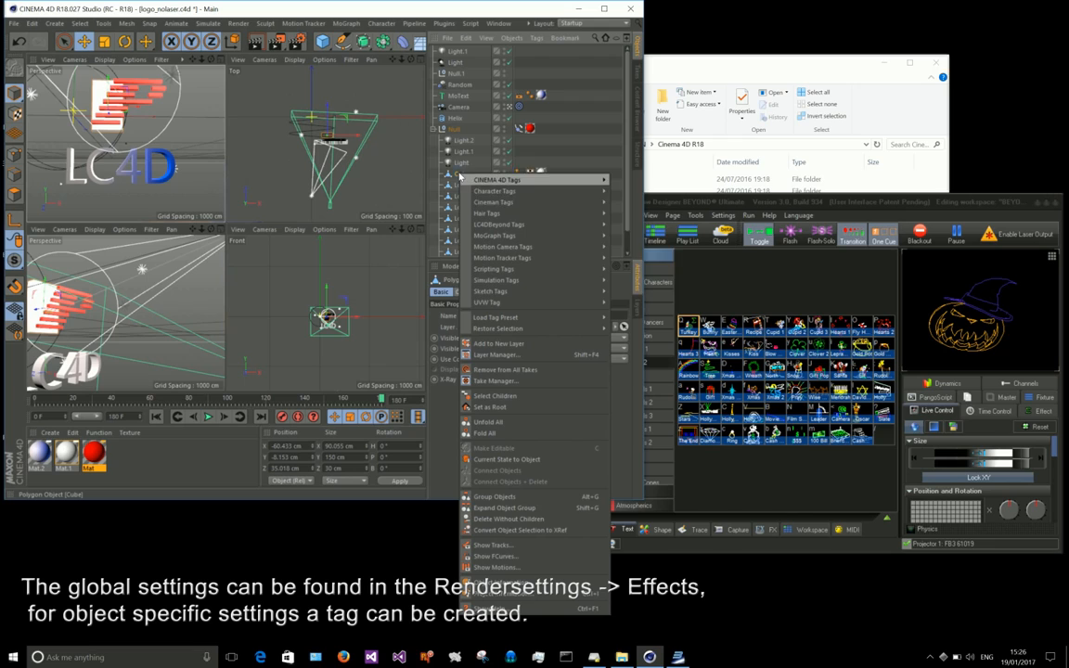
pyautogui.moveTo(499, 223)
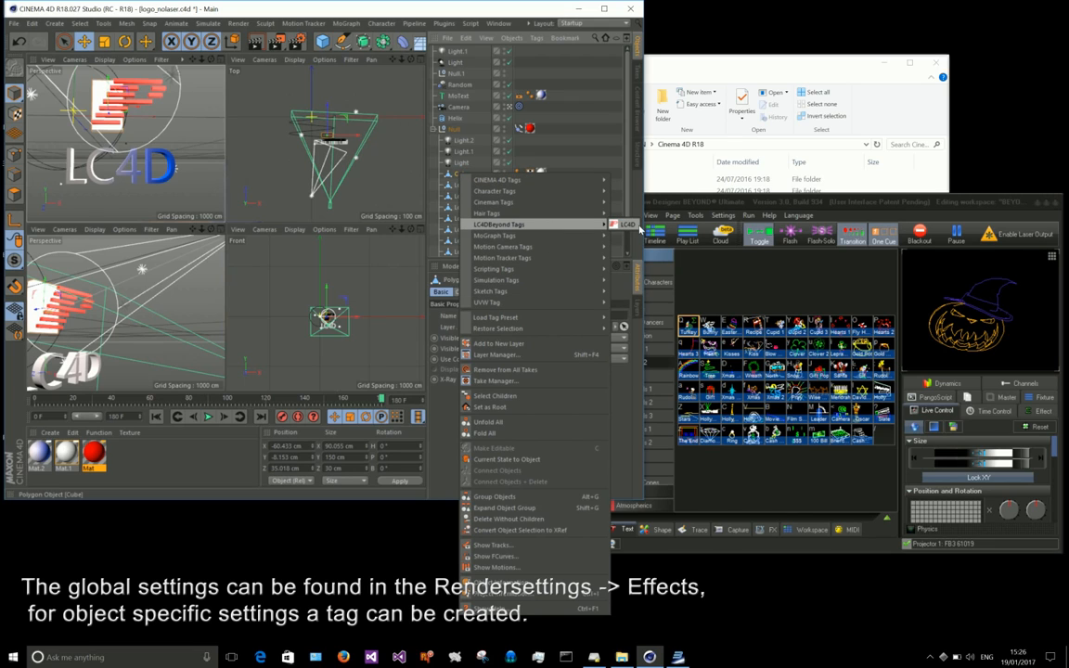
pyautogui.click(500, 224)
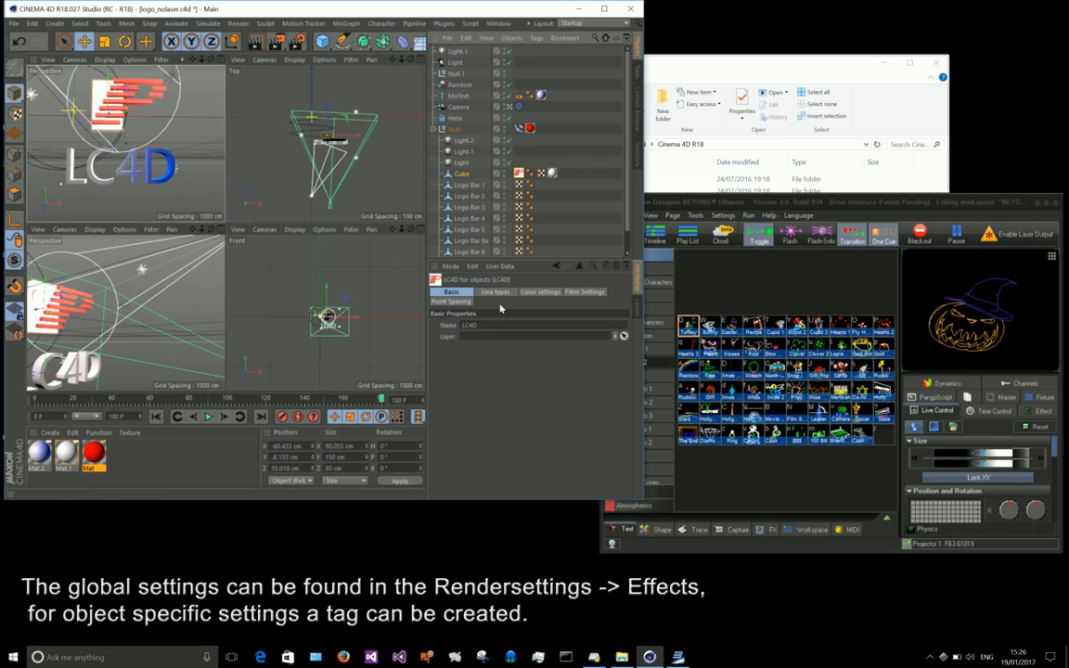
pyautogui.click(496, 291)
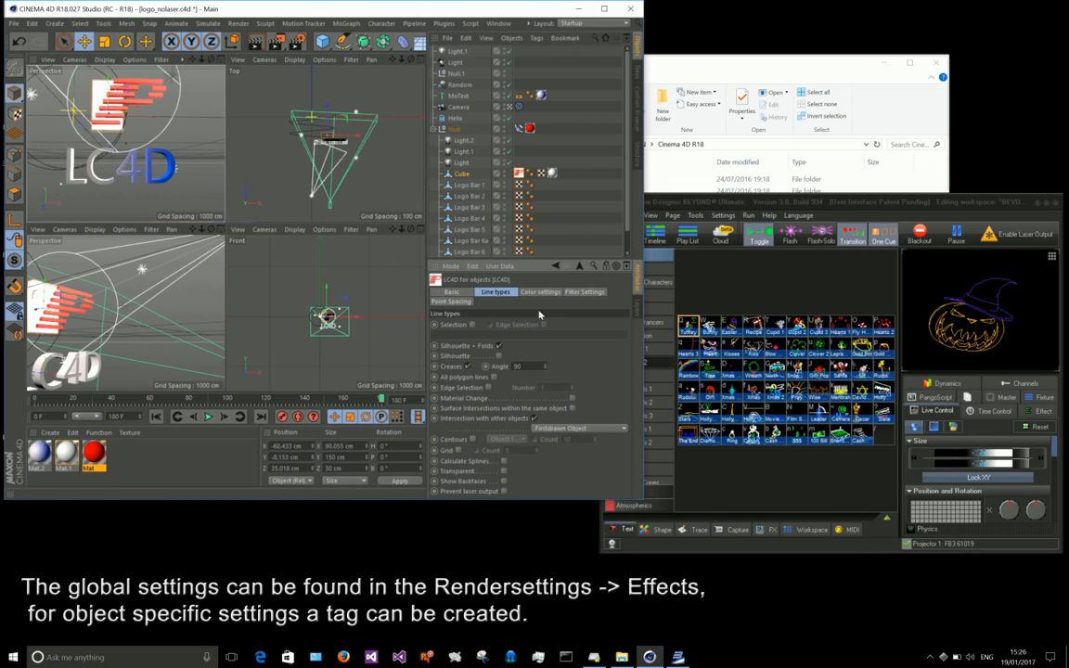
pyautogui.click(584, 292)
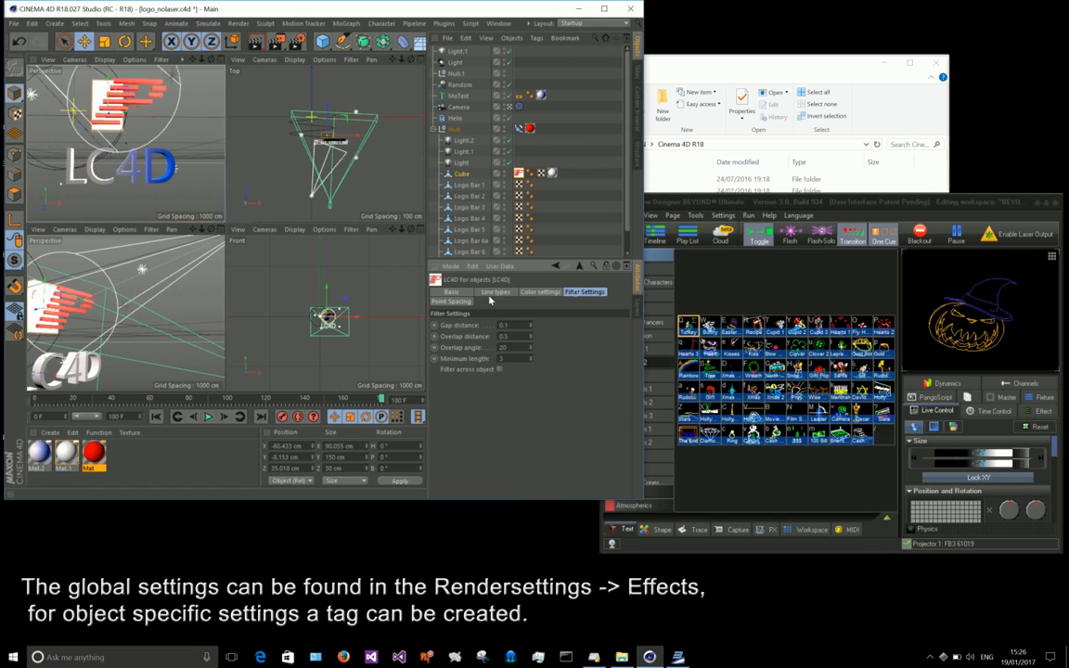
pyautogui.click(451, 301)
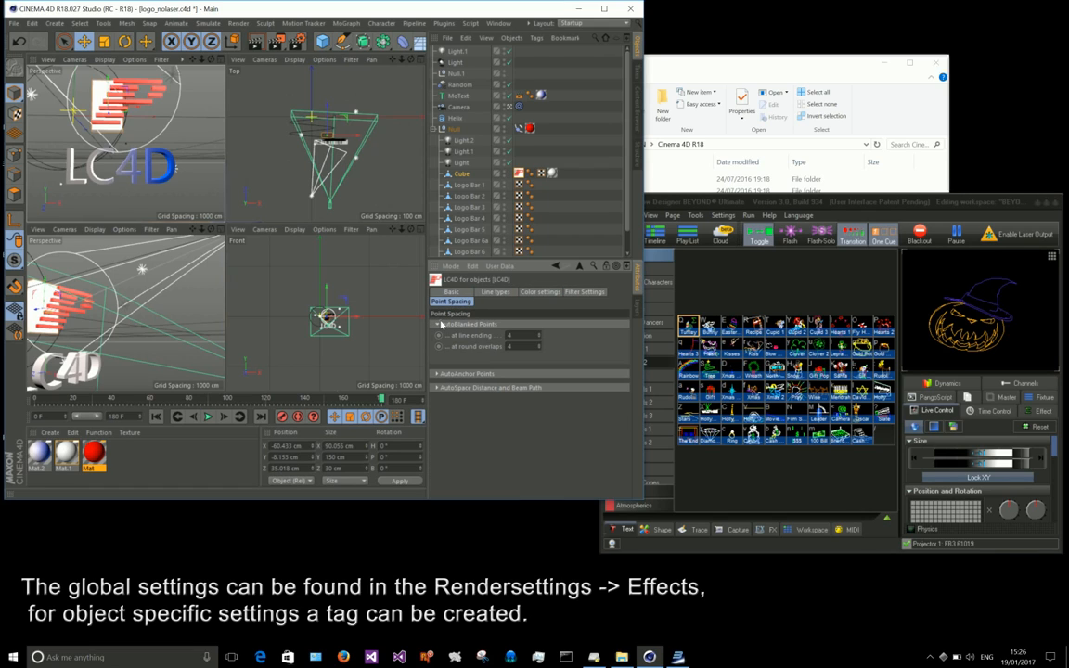
pyautogui.click(437, 373)
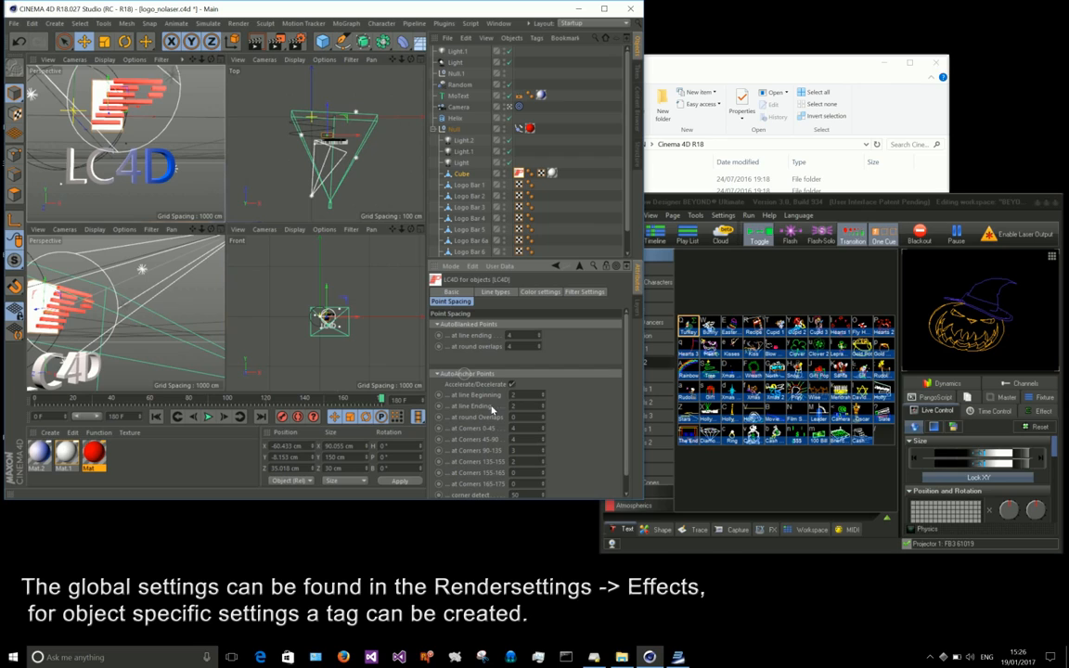
pyautogui.click(496, 291)
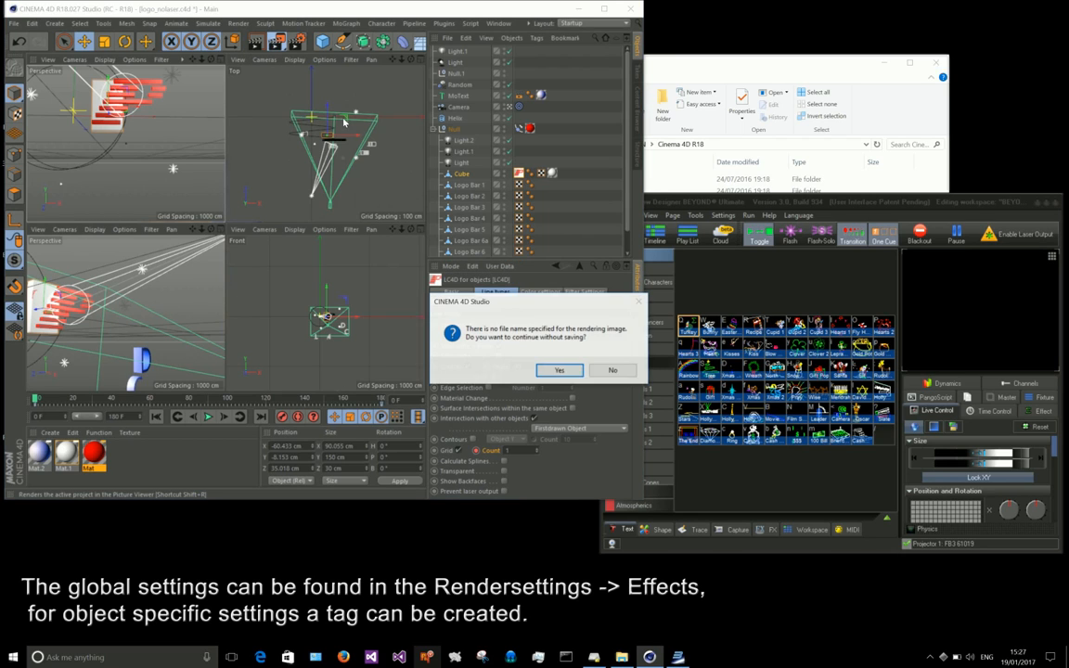
# Continue rendering the logo despite the missing output file name warning
pyautogui.click(559, 370)
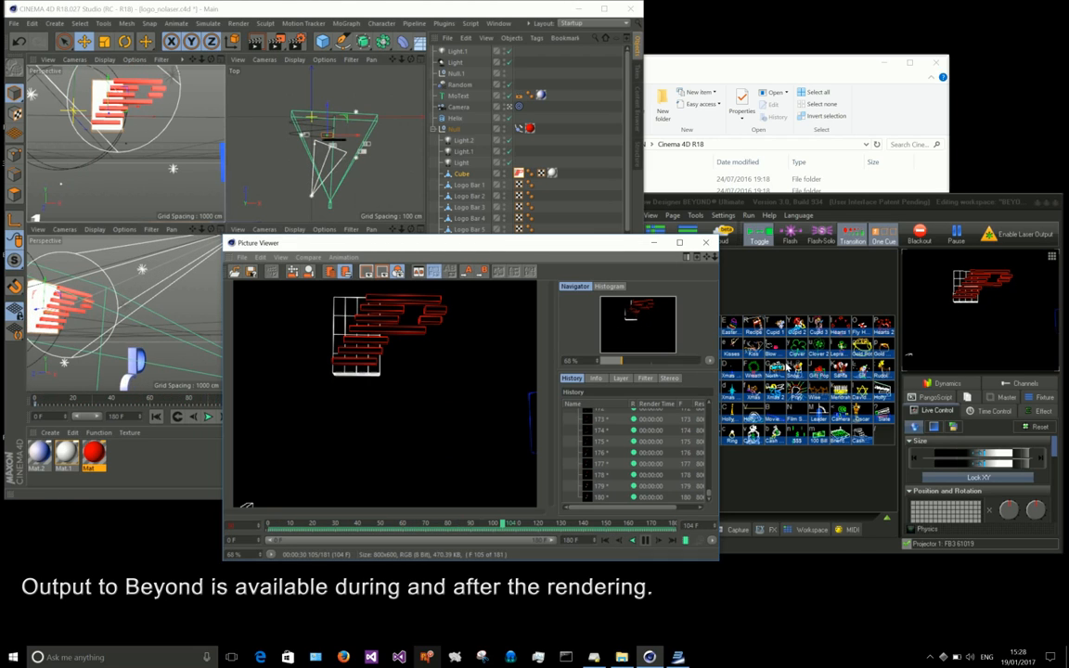
# Stop the LC4D logo laser render partway through the frames
pyautogui.click(646, 540)
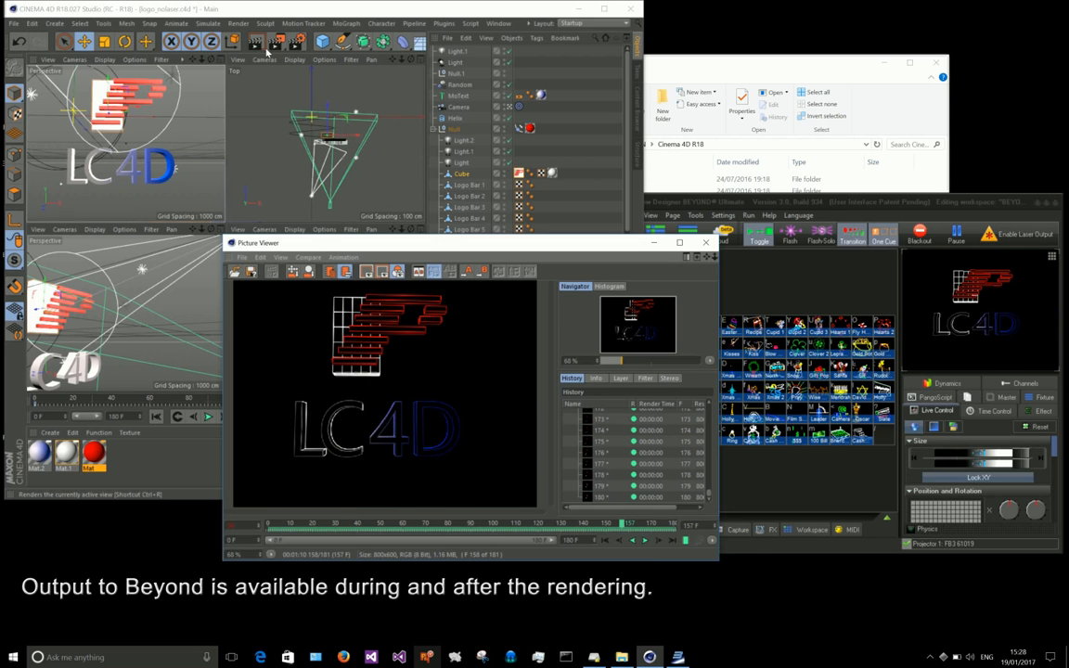
# Reopen Render Settings on the LC4D effect's Laser Output tab
pyautogui.click(238, 42)
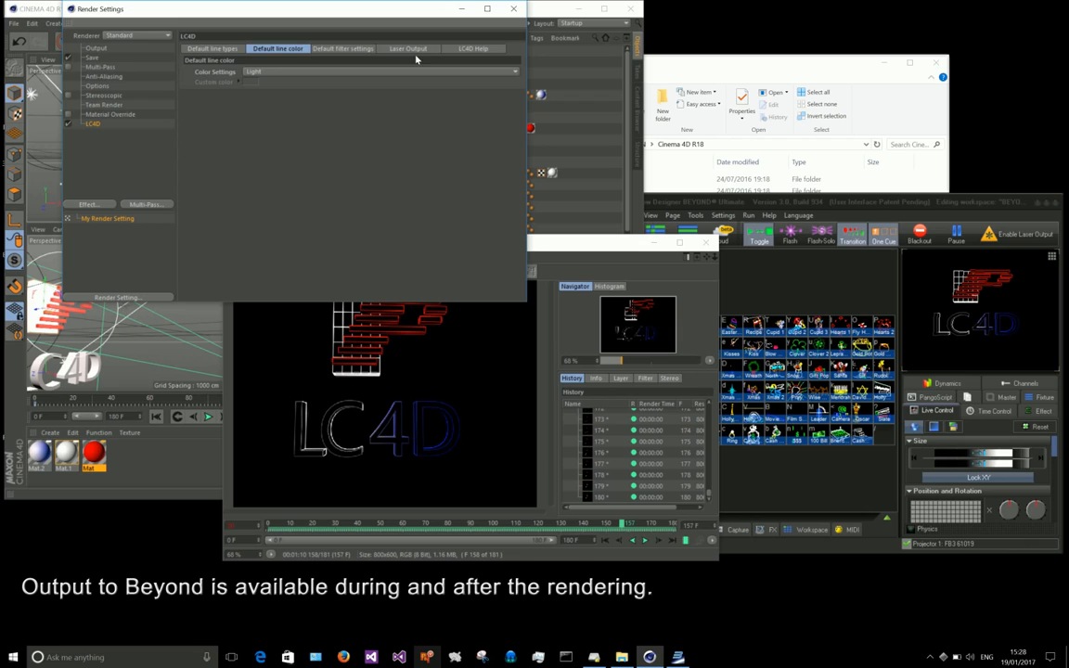
pyautogui.click(407, 48)
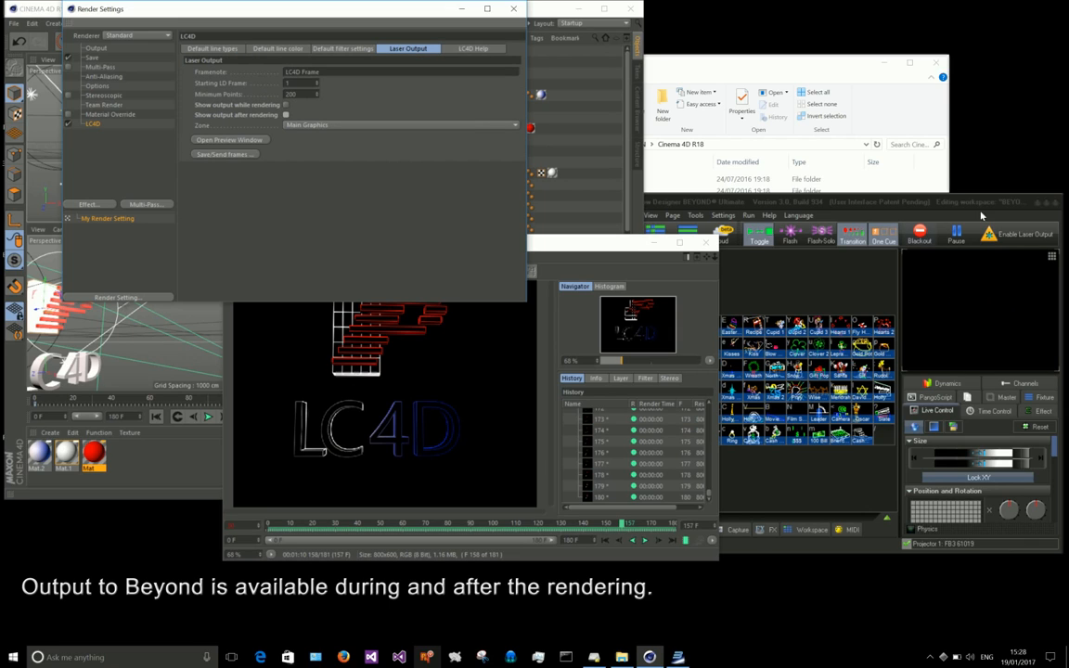
pyautogui.moveTo(1004, 285)
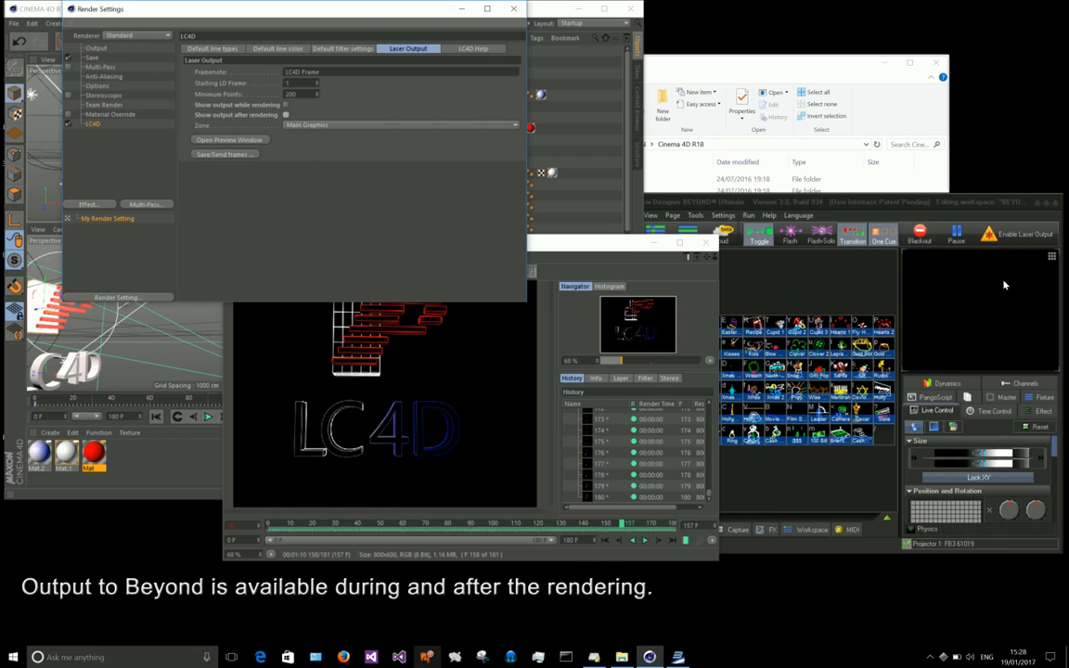
pyautogui.moveTo(998, 294)
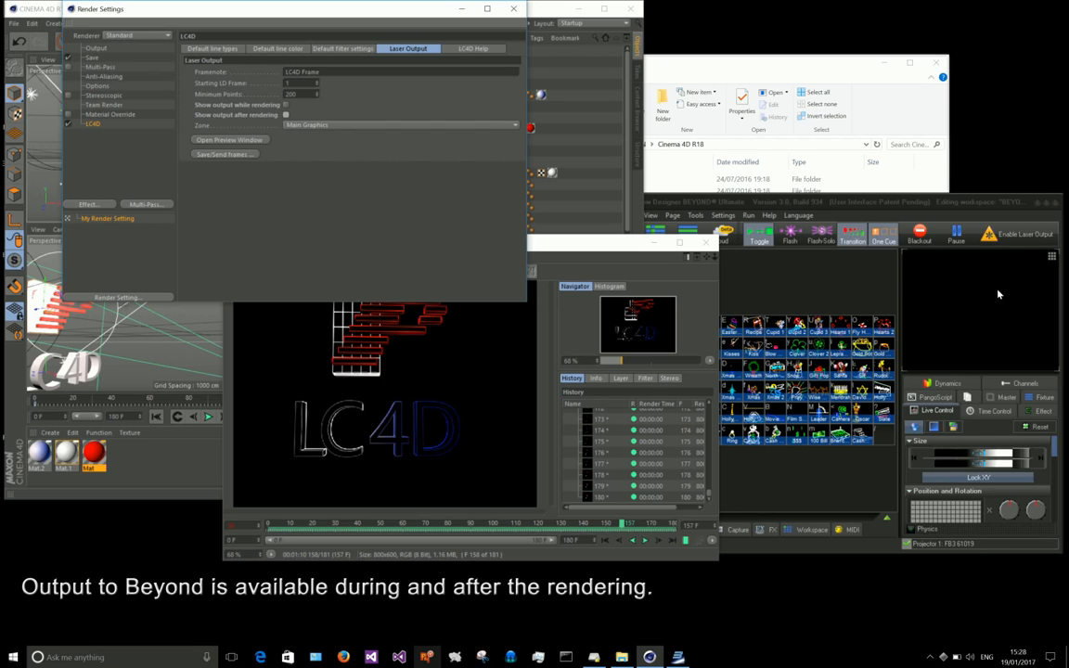
pyautogui.moveTo(113, 196)
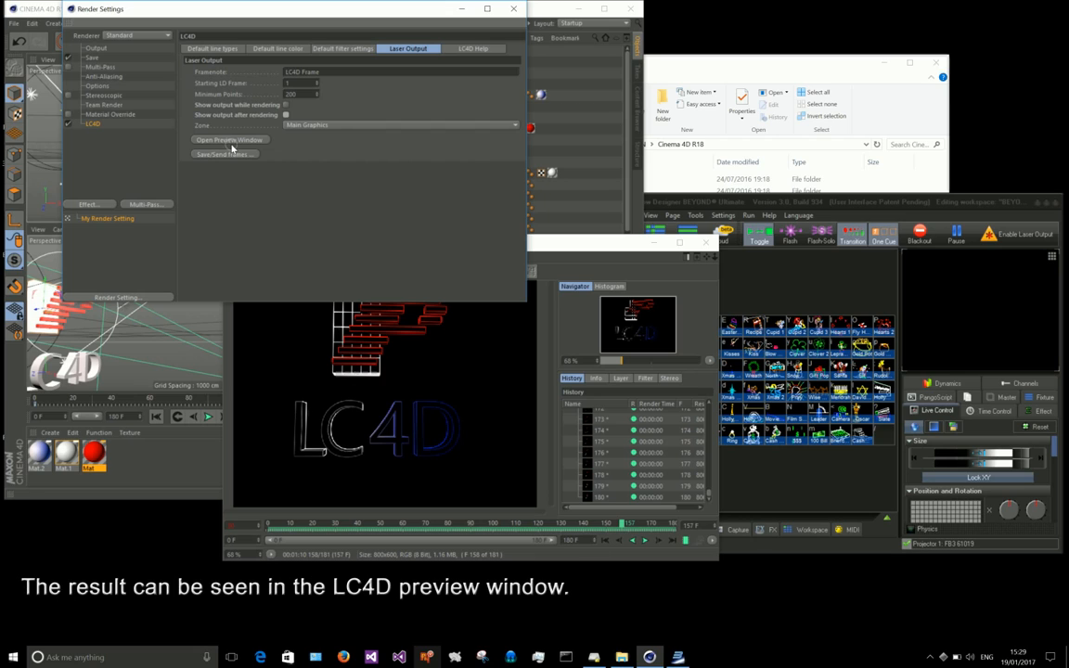
# Preview frame 157 (2286 points) in the LC4D window, close it, and send the frames
pyautogui.click(229, 139)
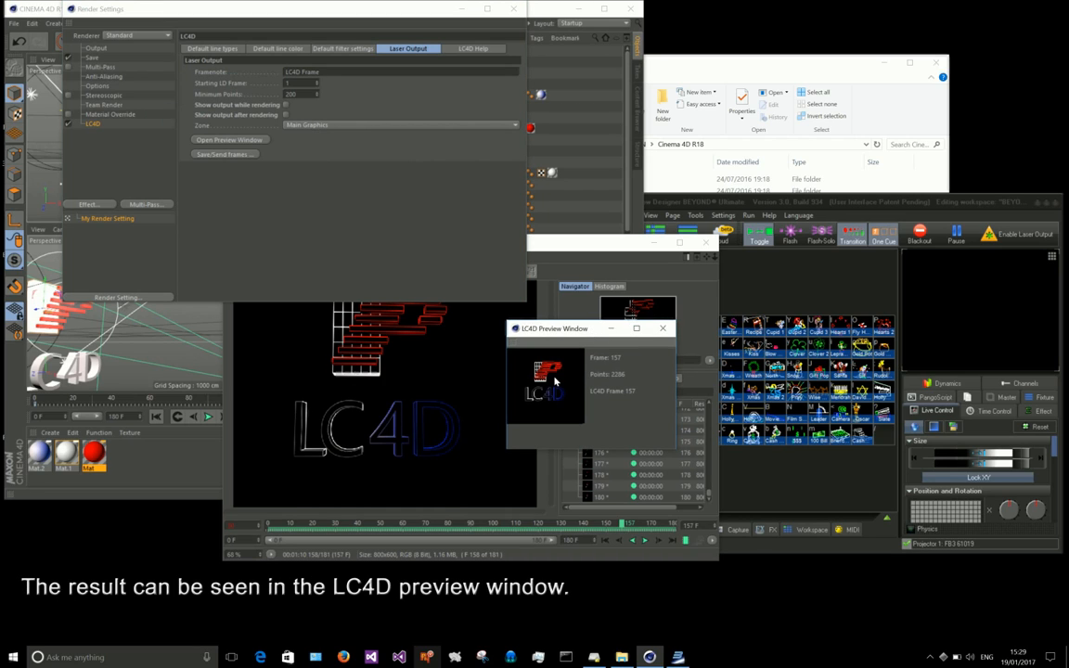
pyautogui.moveTo(612, 359)
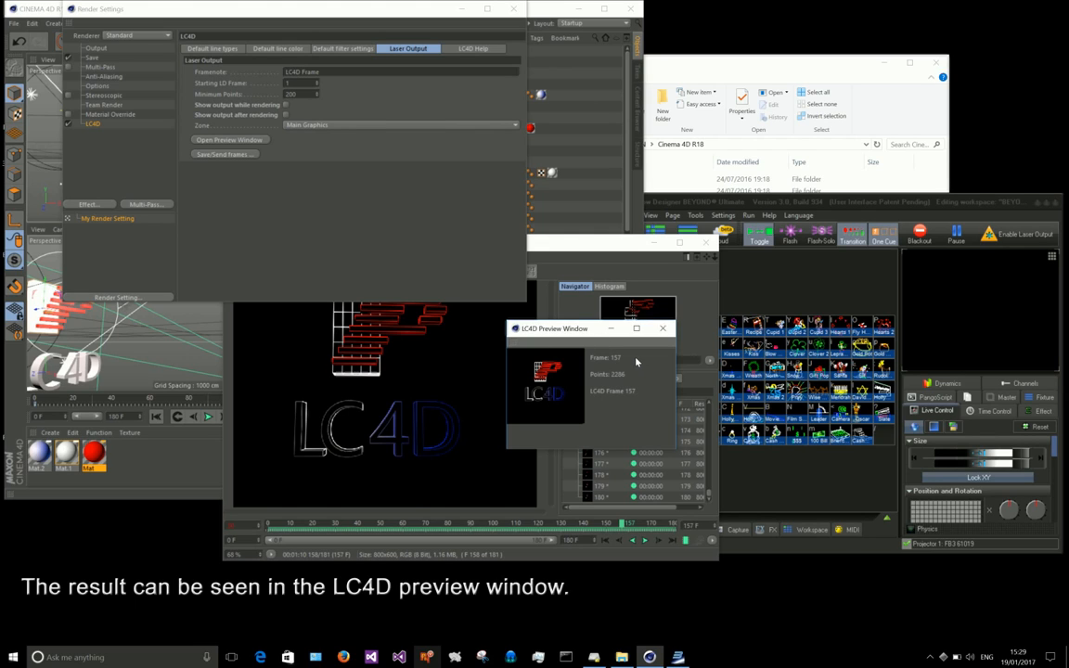
pyautogui.moveTo(641, 382)
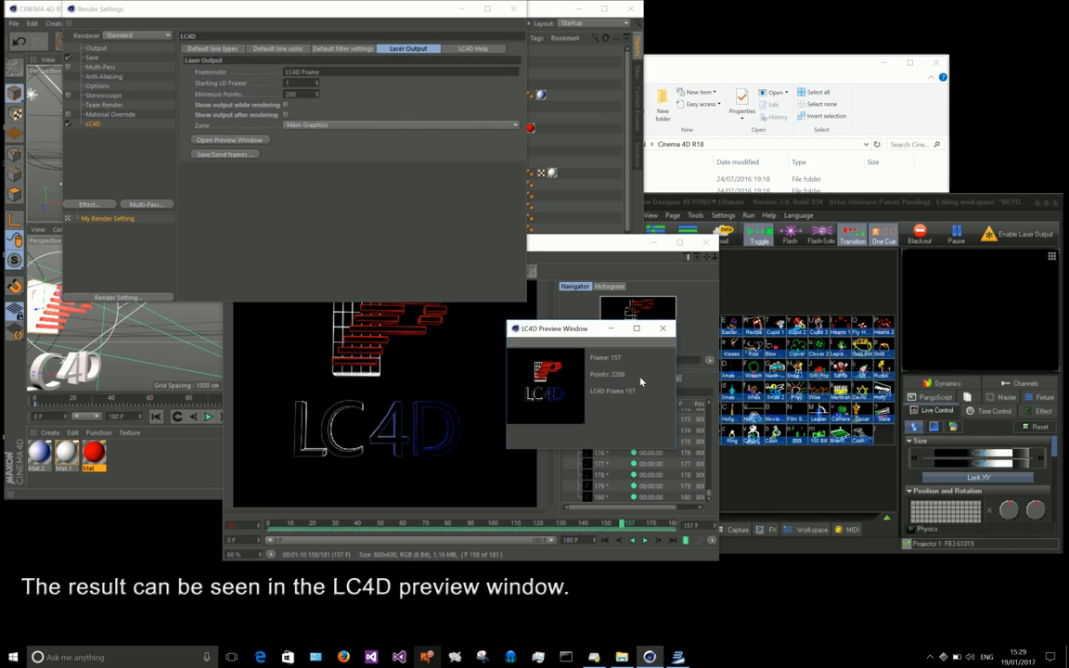
pyautogui.click(663, 329)
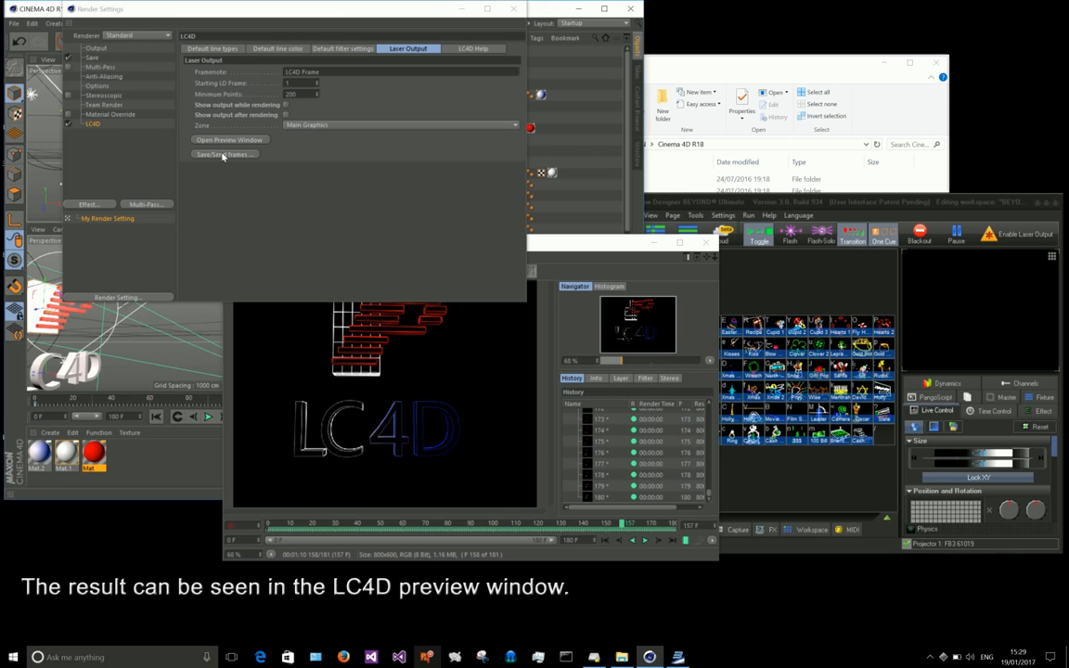
pyautogui.click(222, 154)
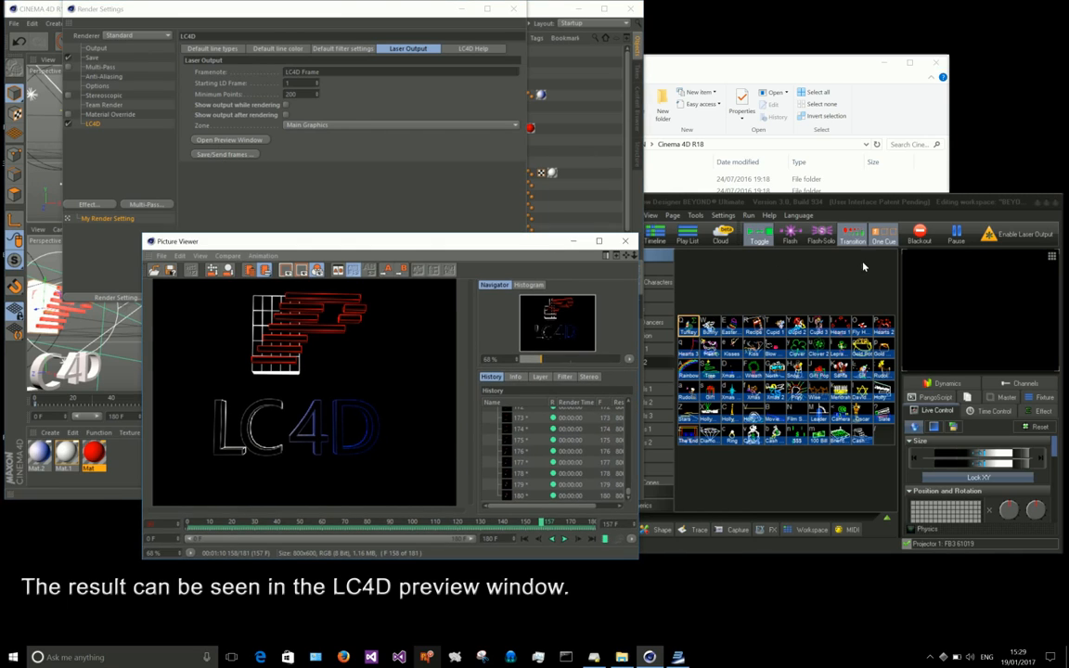